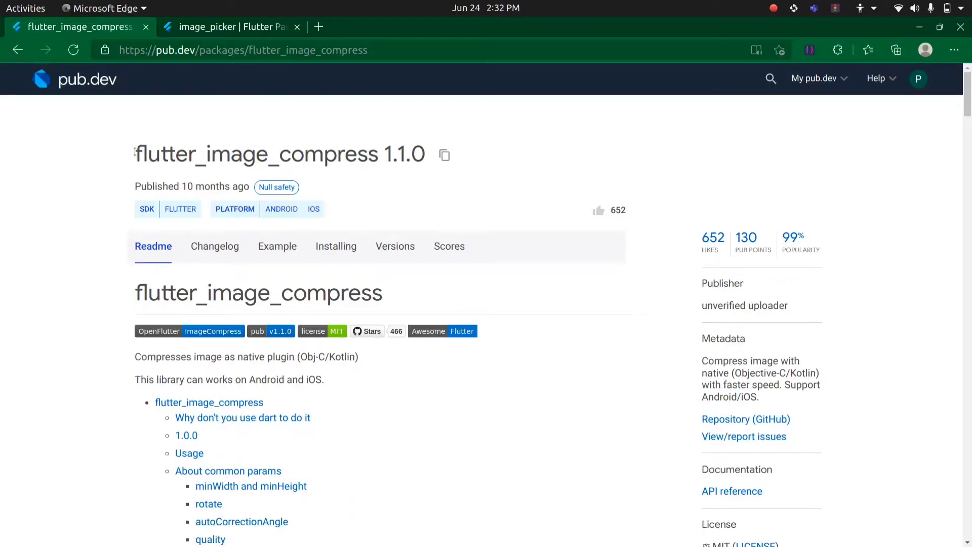
mouse_move(281, 209)
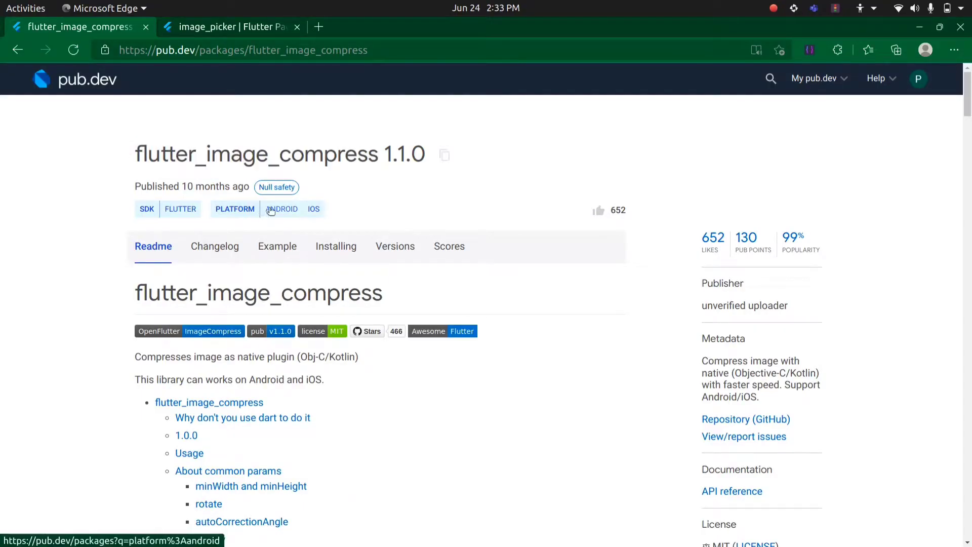
mouse_move(310, 207)
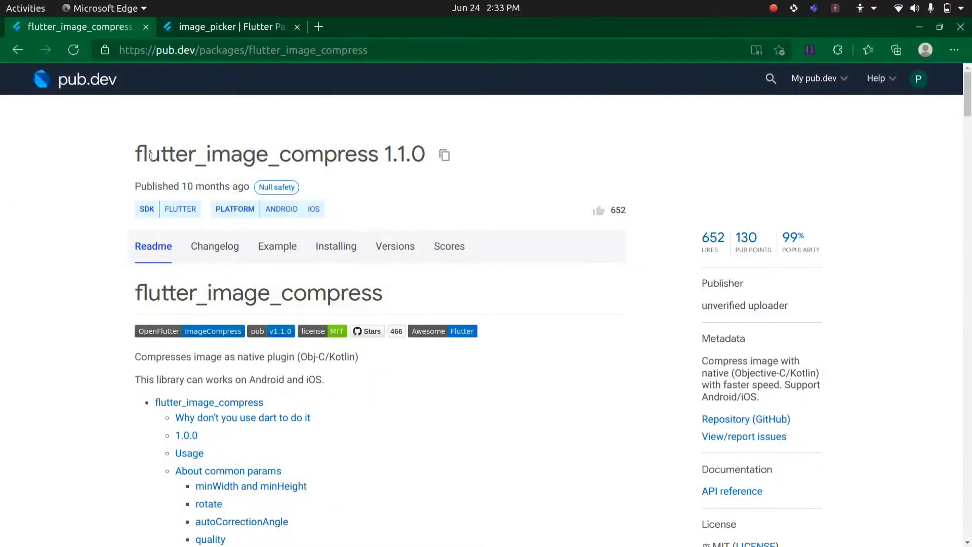
mouse_move(147, 181)
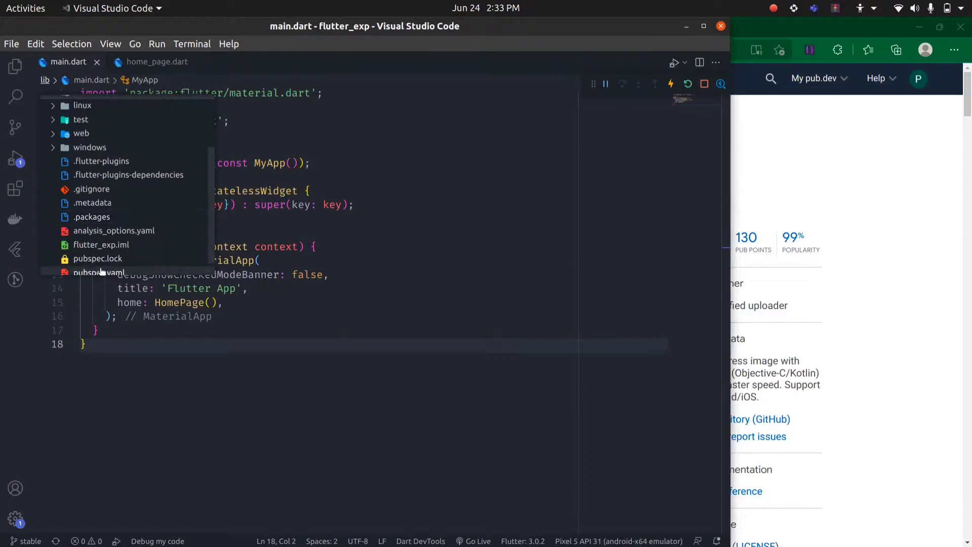
- Show pubspec.yaml and point out the flutter_image_compress and cupertino_icons dependency lines
click(98, 273)
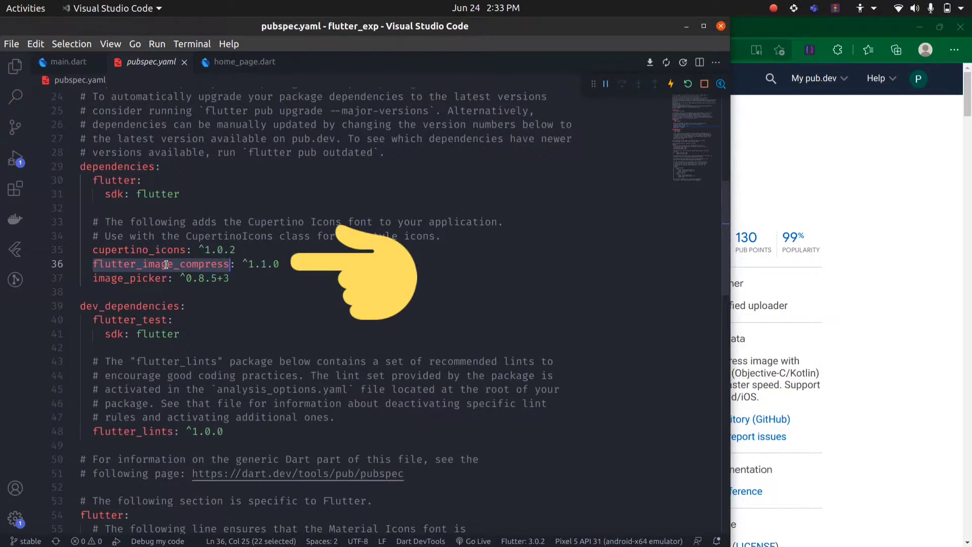
click(140, 250)
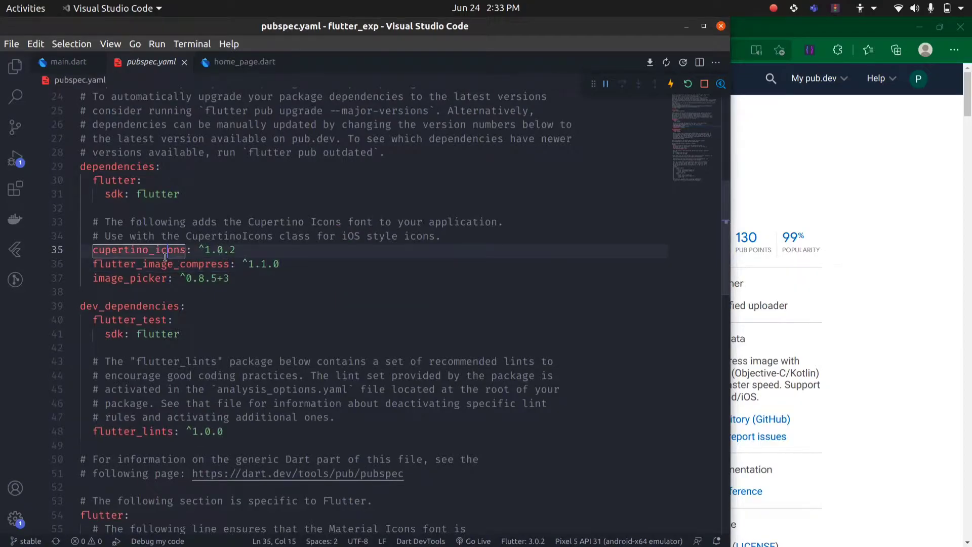
click(226, 277)
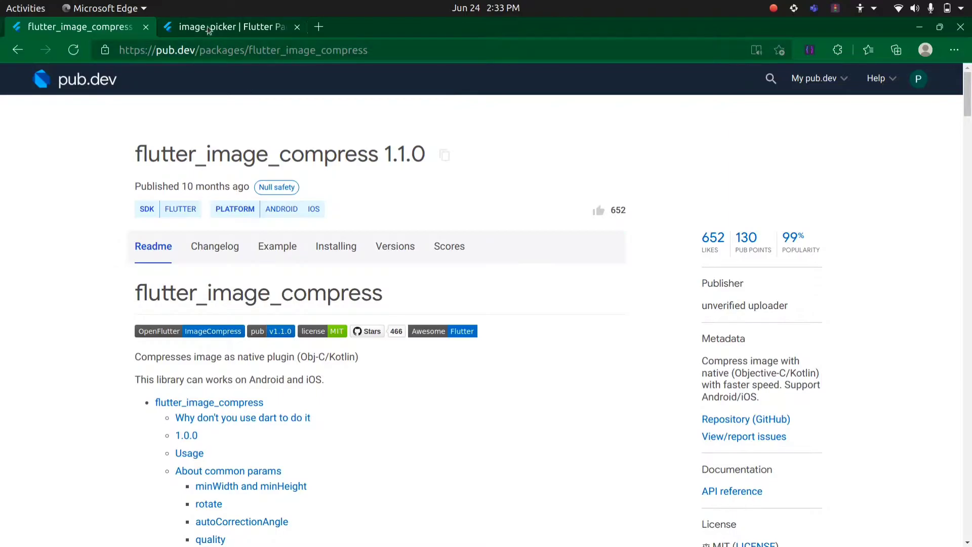
- View the image_picker 0.8.5+3 pub.dev page in Edge, then return to the editor
click(230, 26)
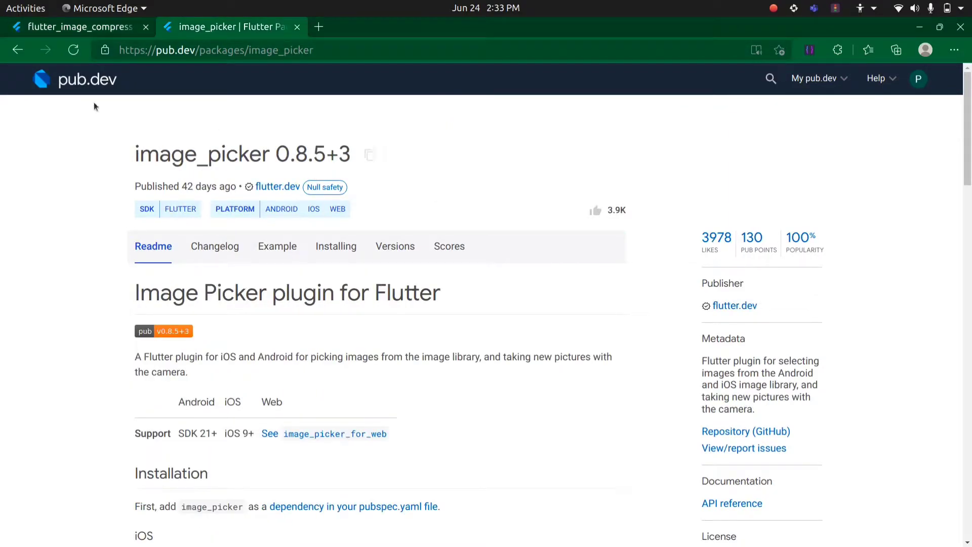
mouse_move(122, 136)
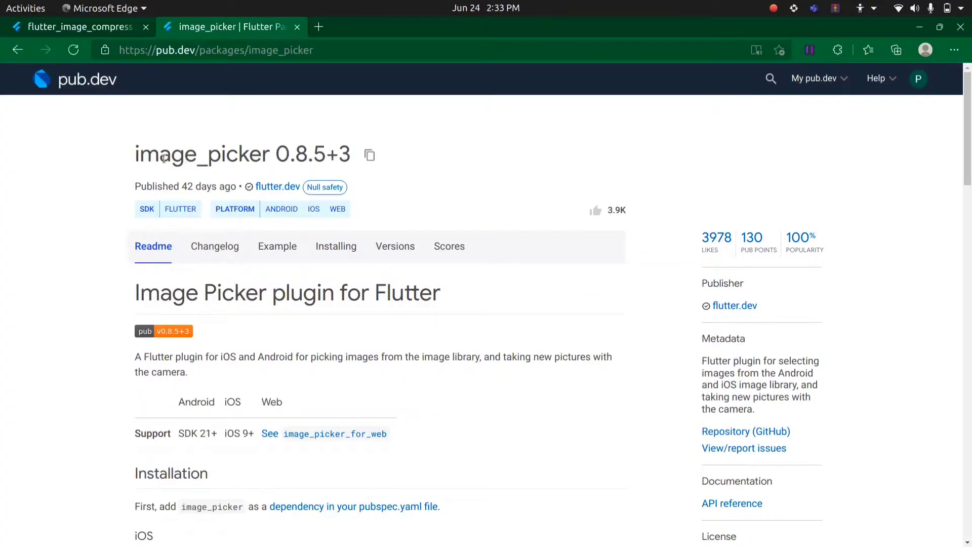
mouse_move(154, 142)
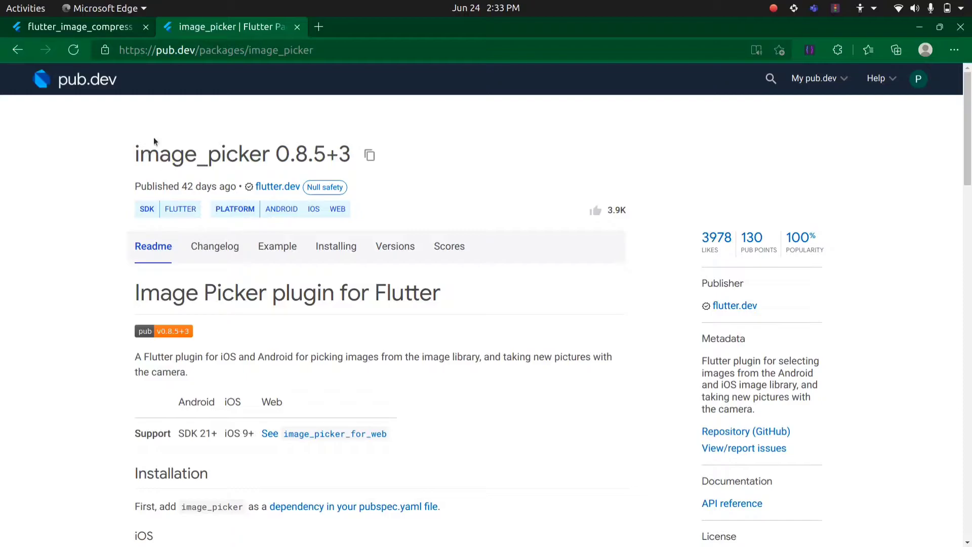
mouse_move(126, 171)
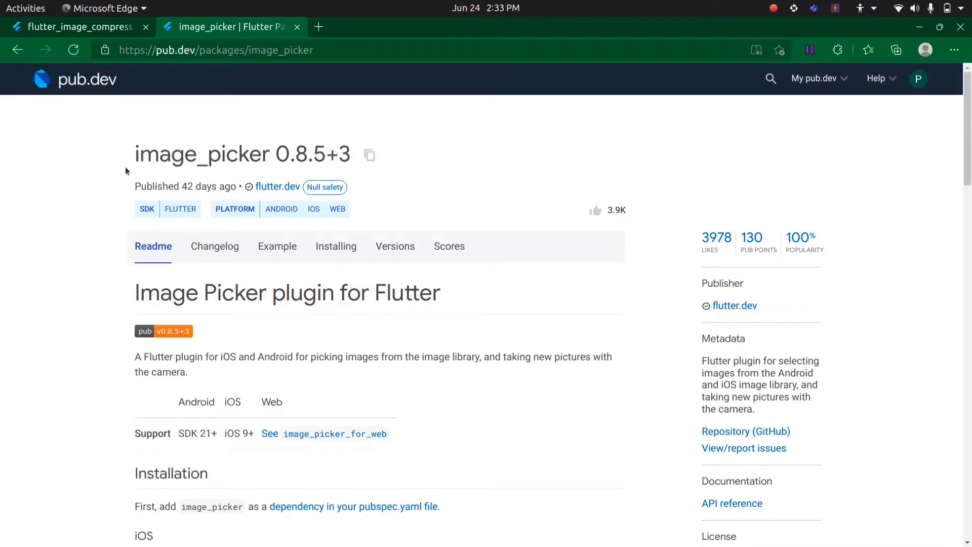
click(74, 26)
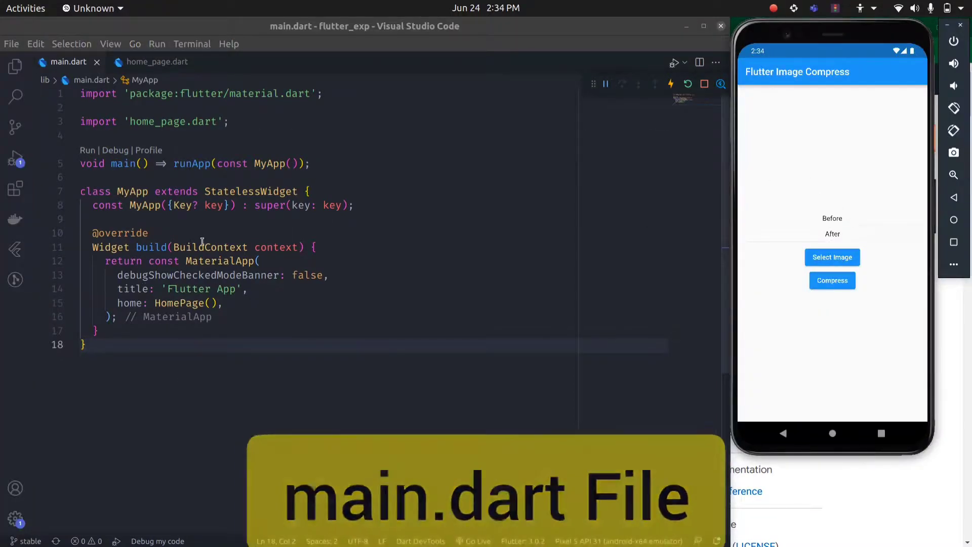
- Review home_page.dart's HomePage build method with the commented compress and pickImage bodies
click(156, 62)
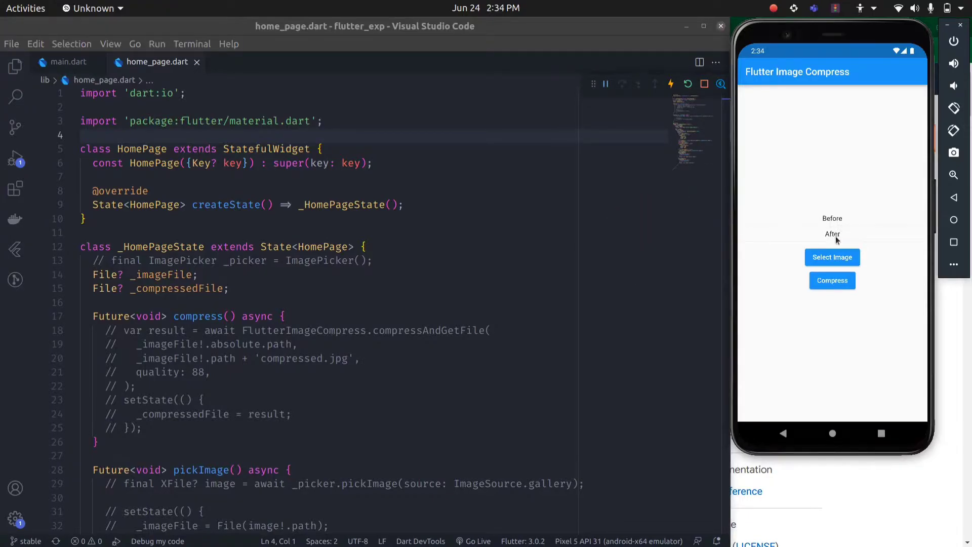
mouse_move(833, 230)
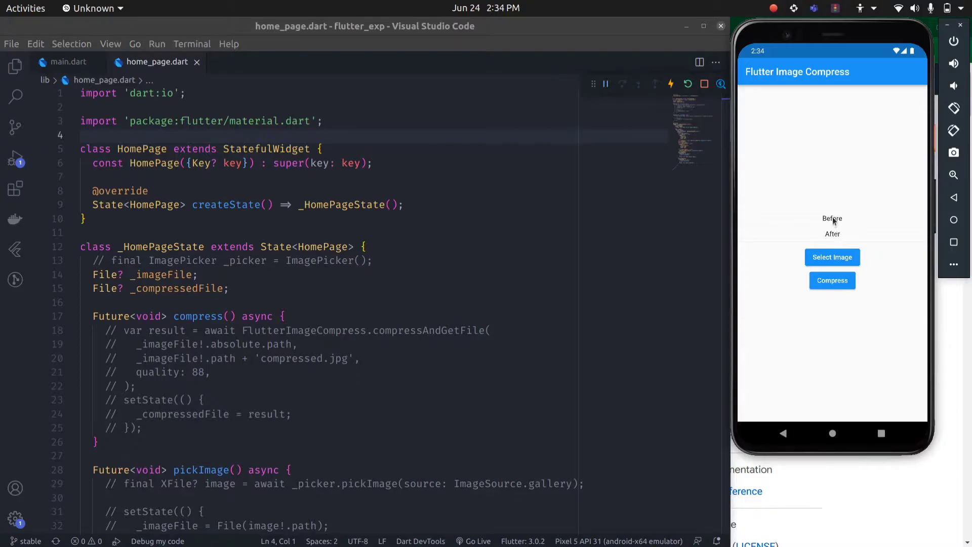
mouse_move(844, 248)
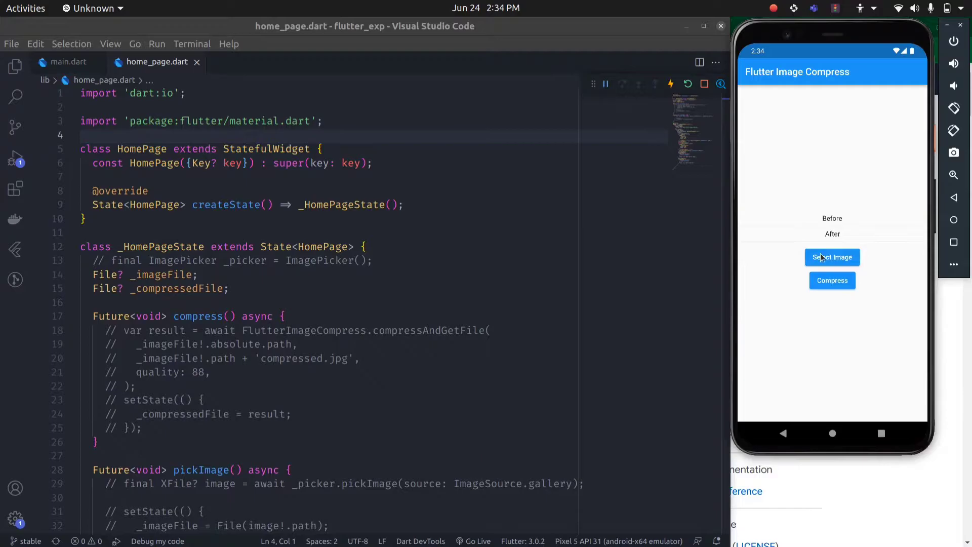
mouse_move(792, 186)
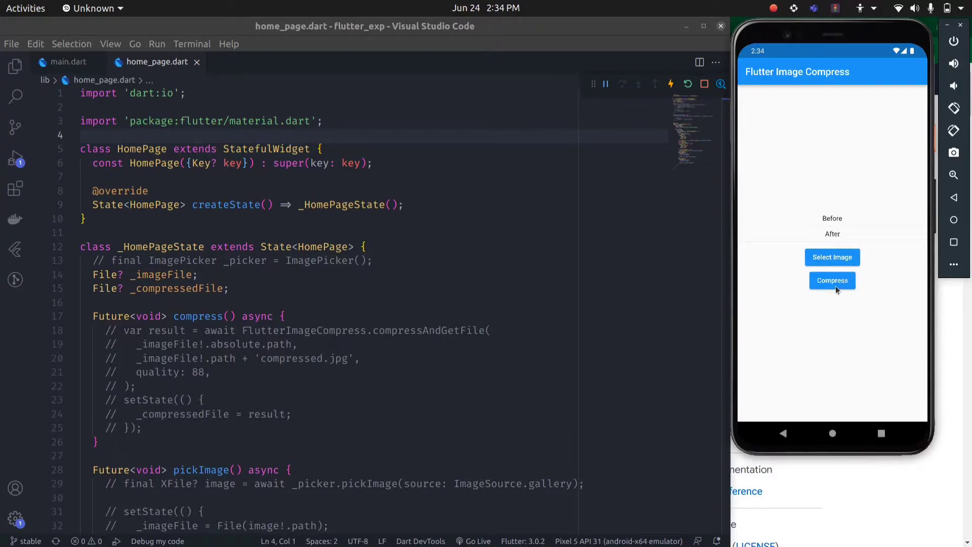
scroll(down, 3)
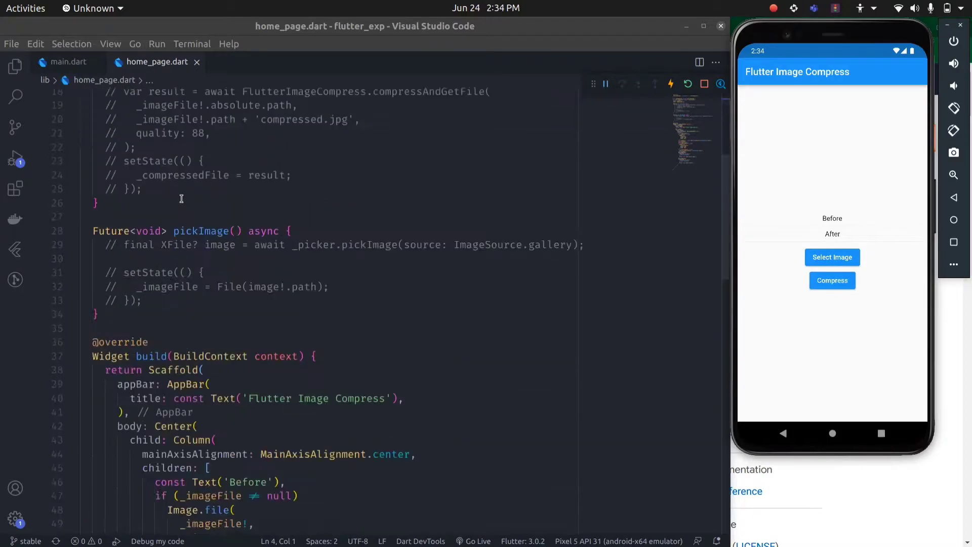
scroll(down, 3)
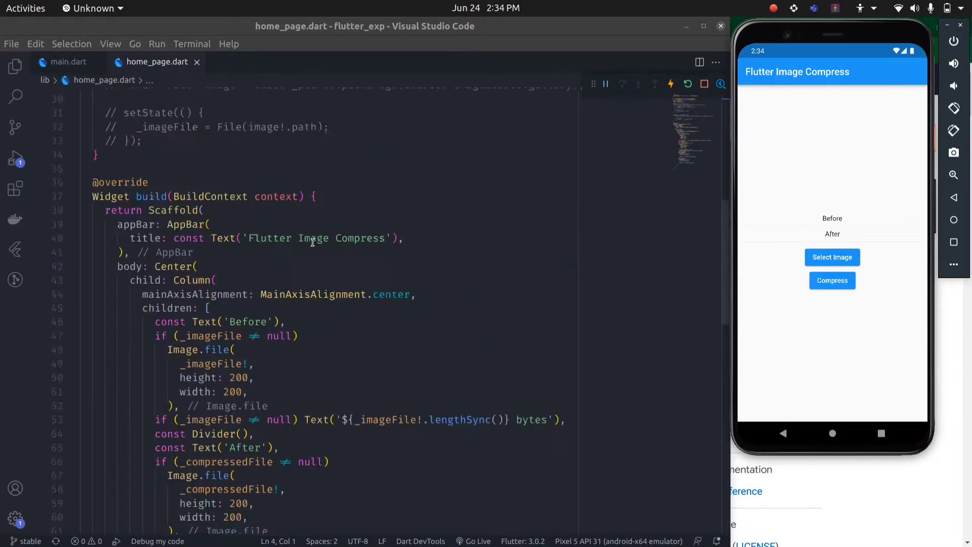
scroll(down, 3)
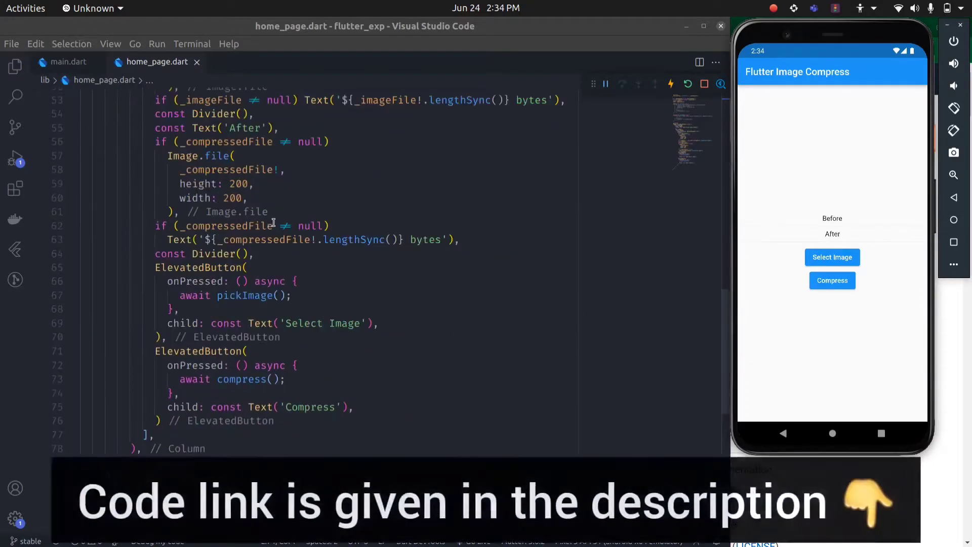
scroll(up, 3)
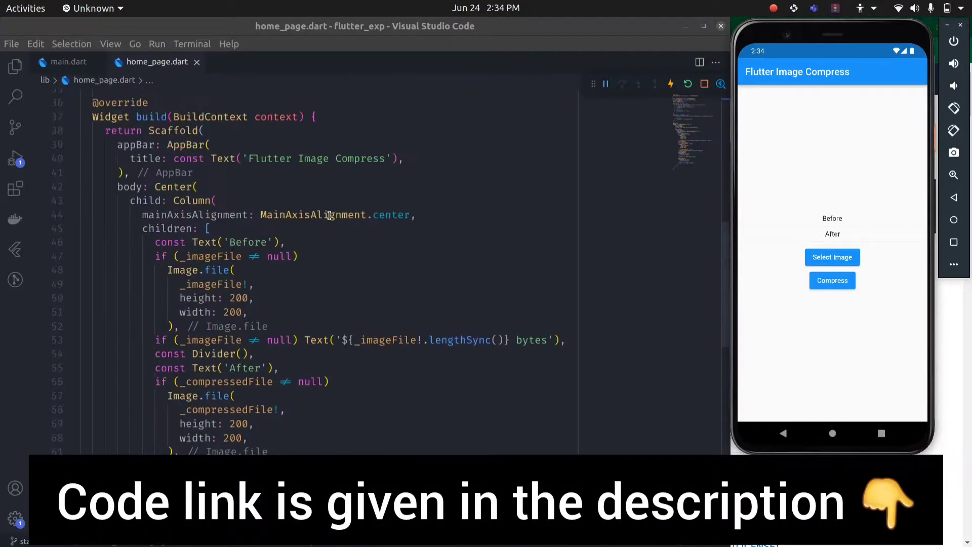
scroll(up, 3)
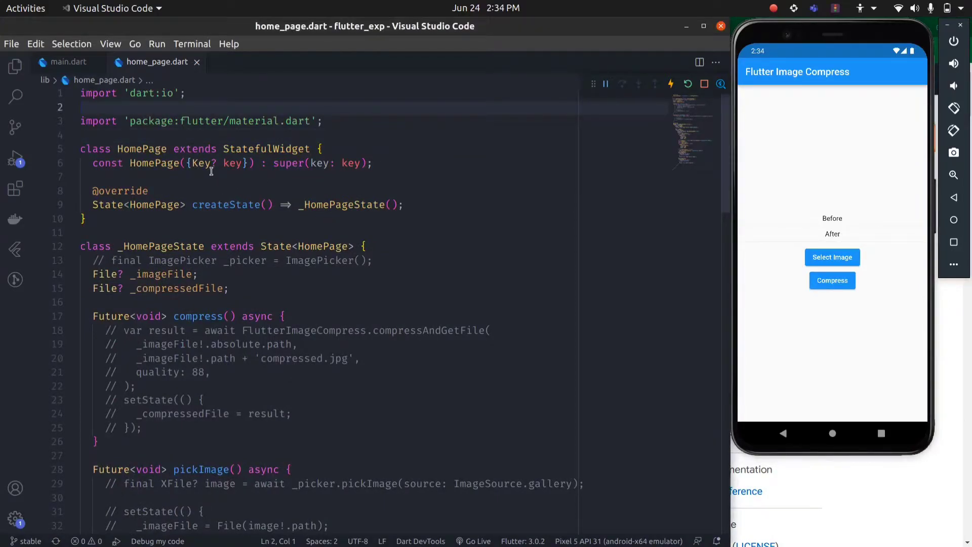
double_click(109, 234)
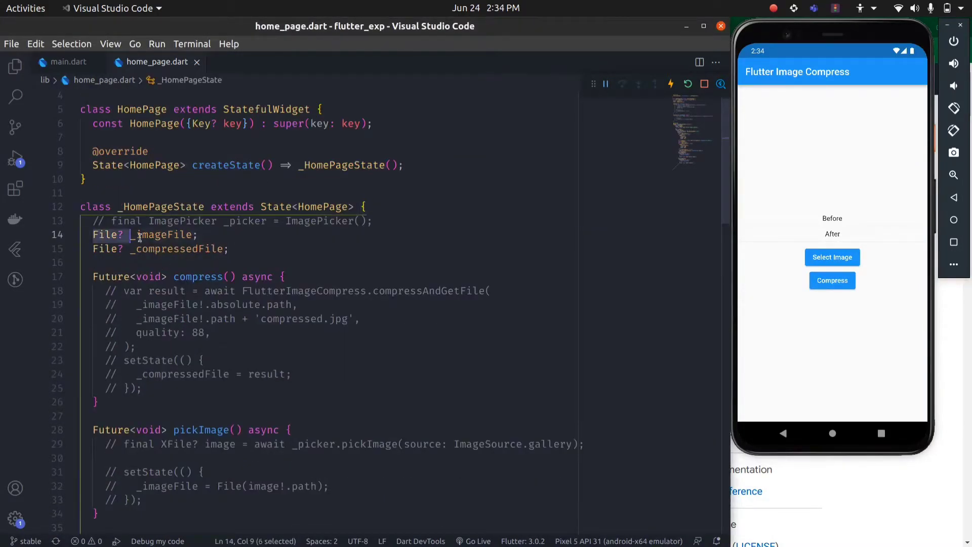
double_click(161, 234)
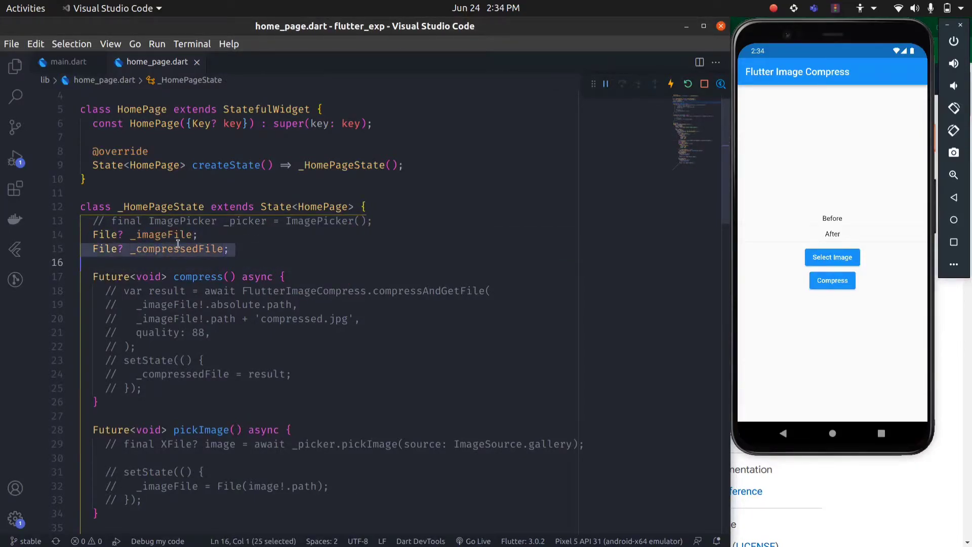
click(126, 220)
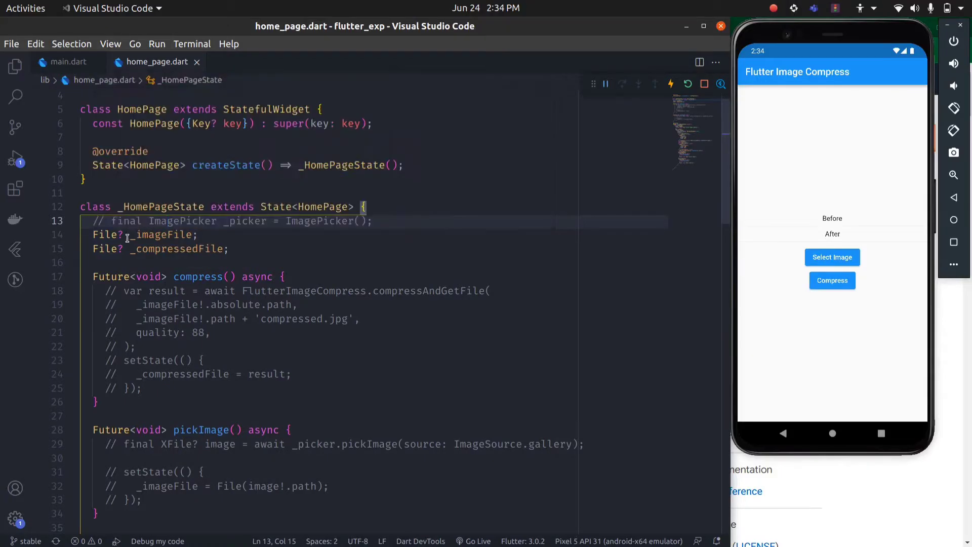
scroll(down, 3)
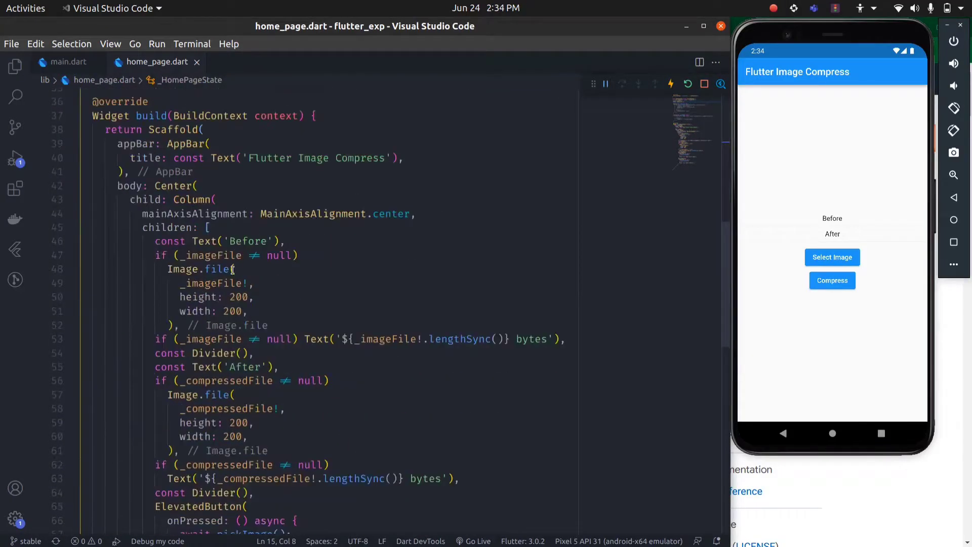
click(234, 270)
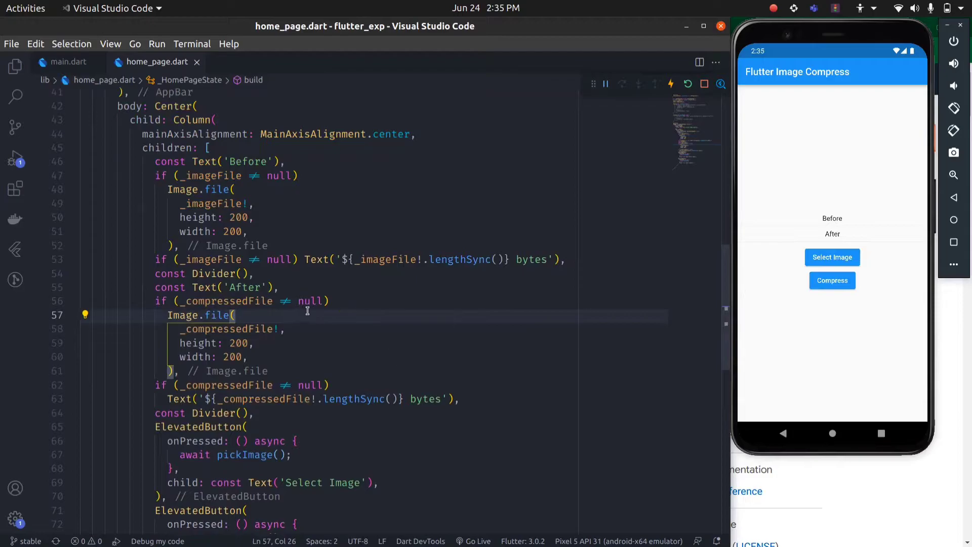
scroll(up, 3)
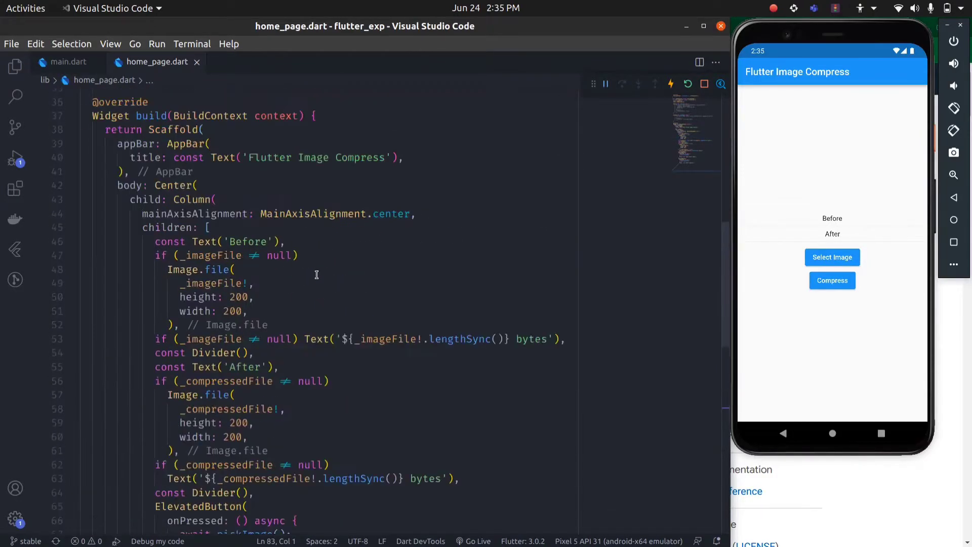
scroll(up, 3)
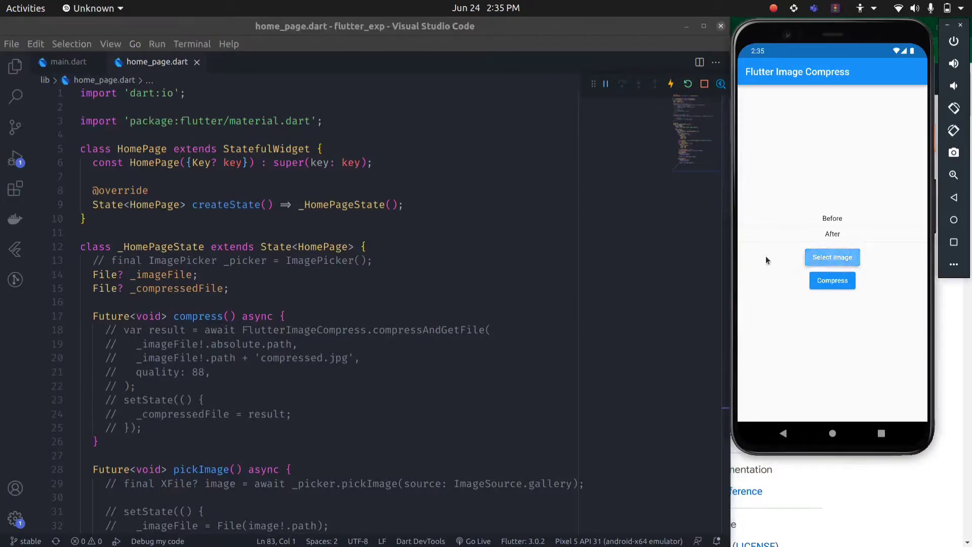
mouse_move(792, 226)
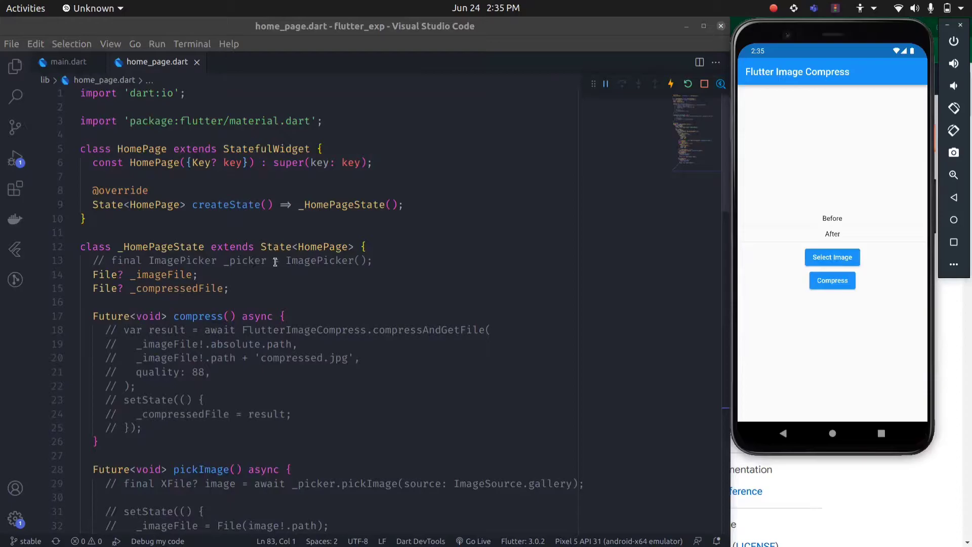
scroll(down, 3)
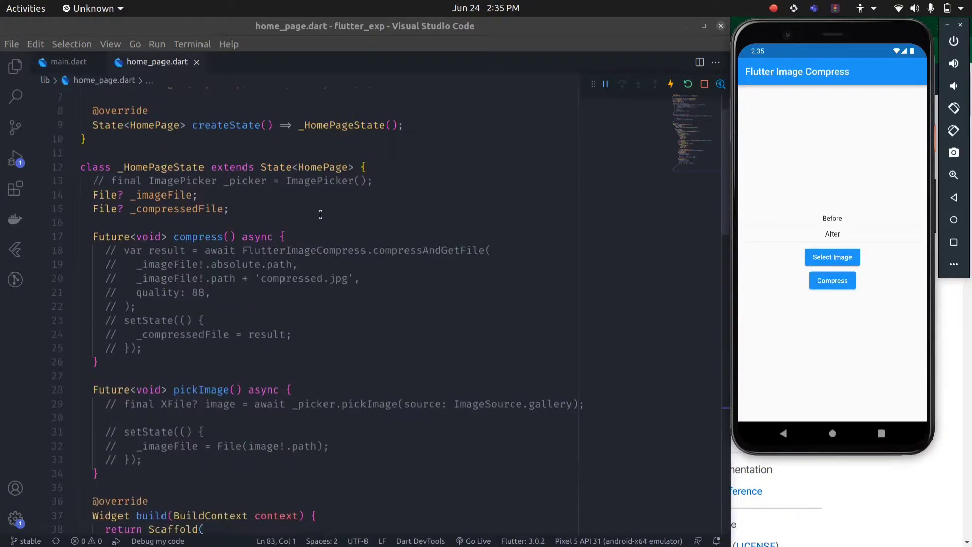
scroll(down, 3)
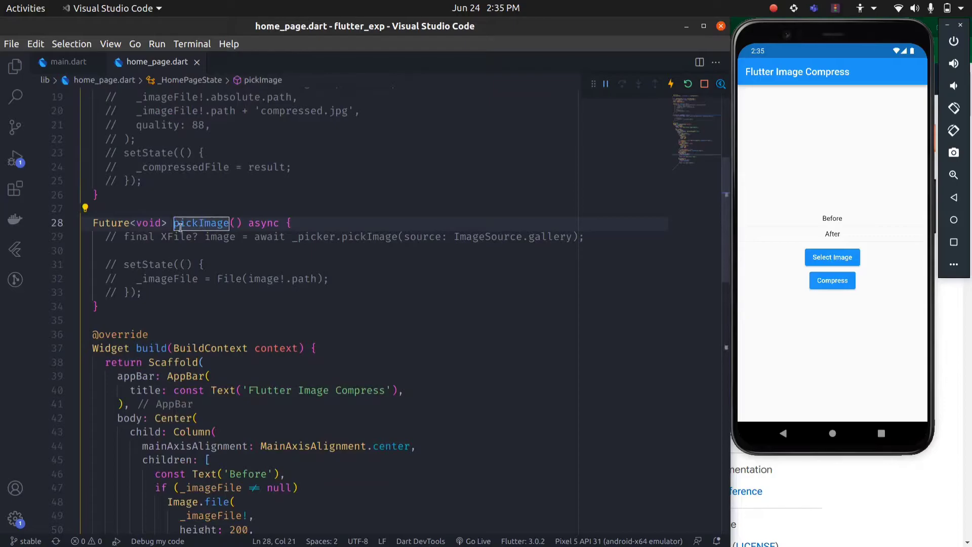
- Restore the gallery-pick line in pickImage and import image_picker via Quick Fix to resolve XFile
click(141, 241)
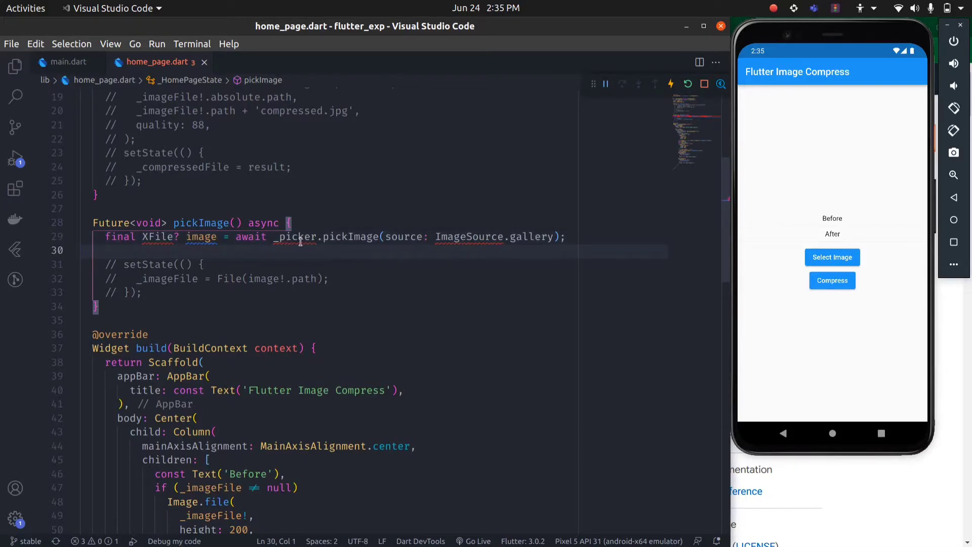
mouse_move(443, 256)
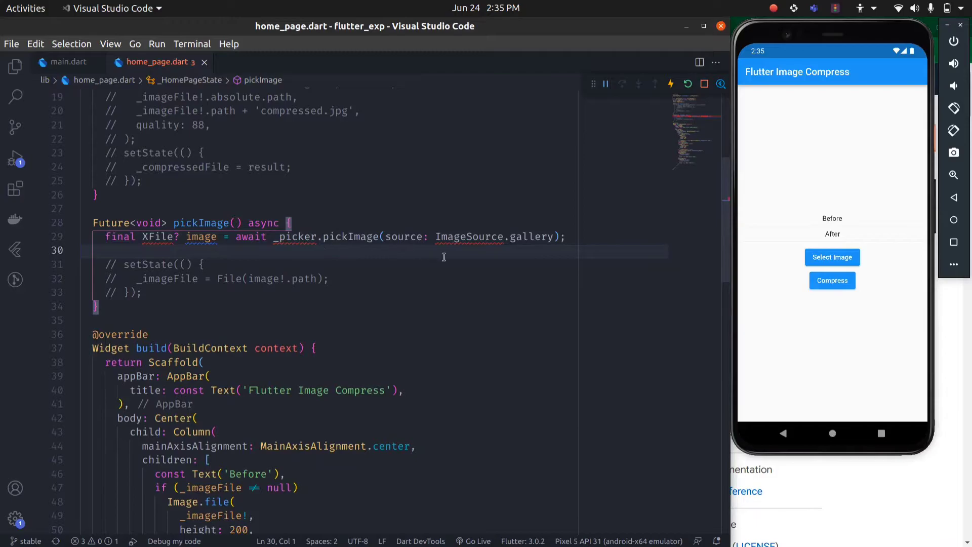
mouse_move(161, 236)
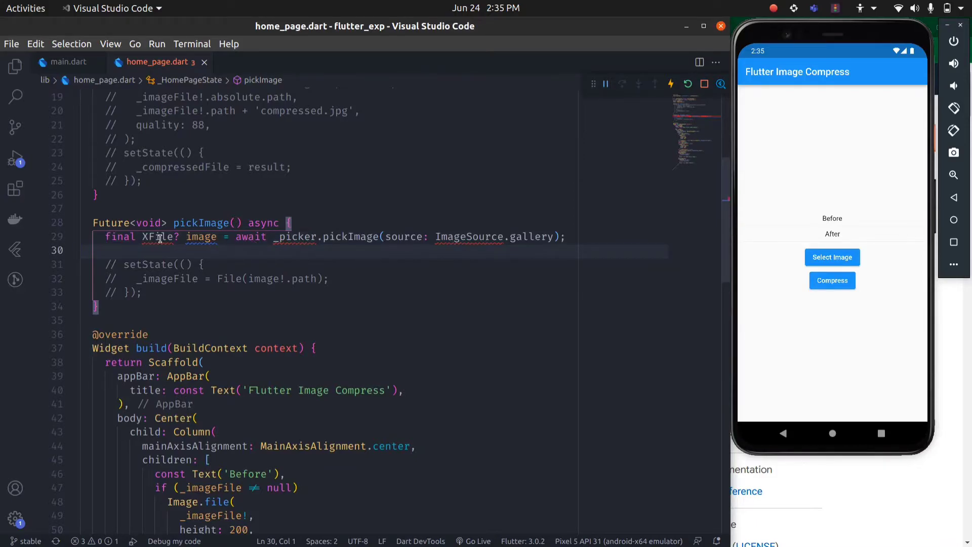
click(173, 236)
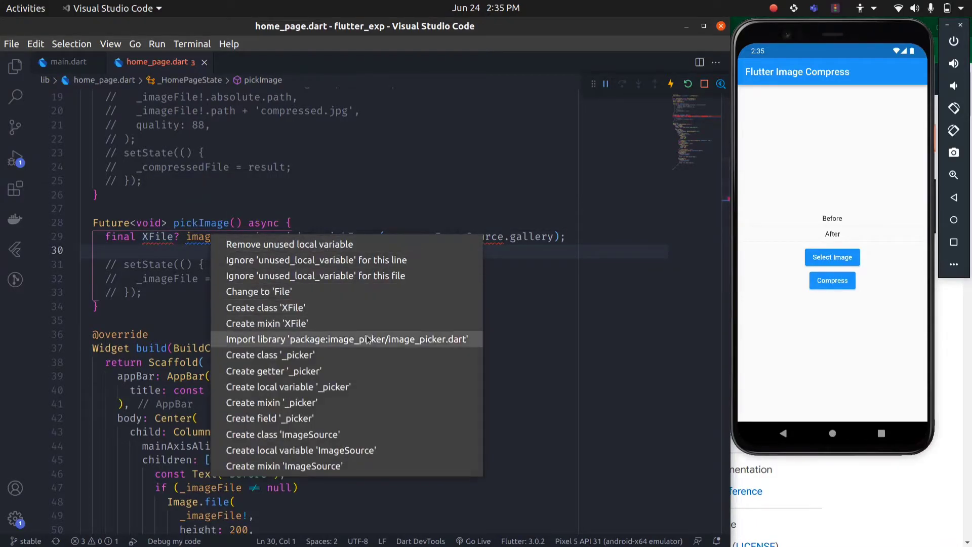
click(346, 340)
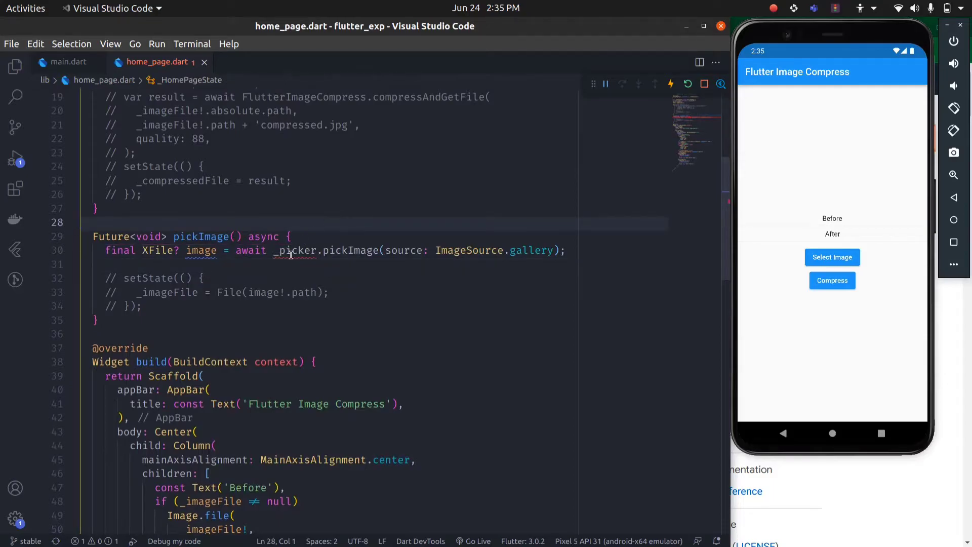
- Restore the ImagePicker _picker field and the setState block assigning _imageFile
scroll(up, 3)
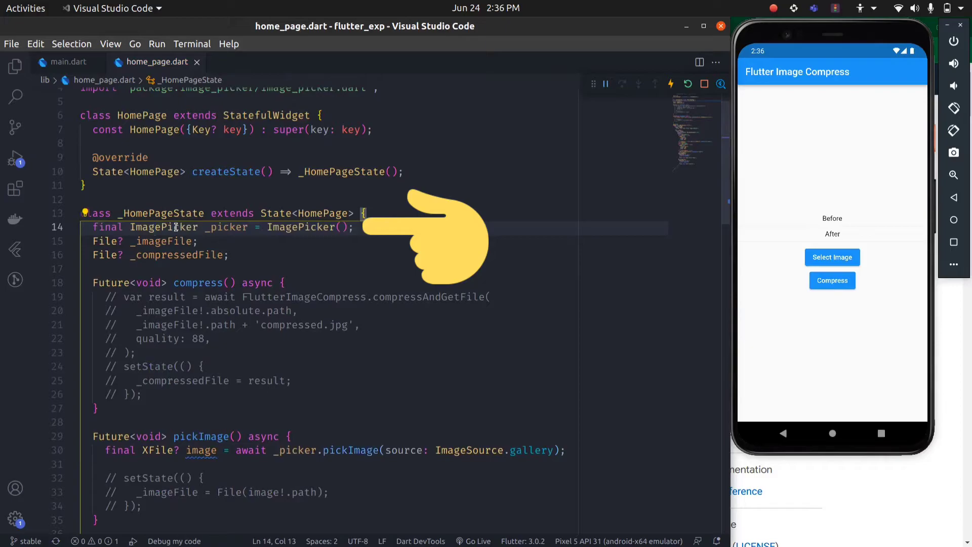
scroll(down, 3)
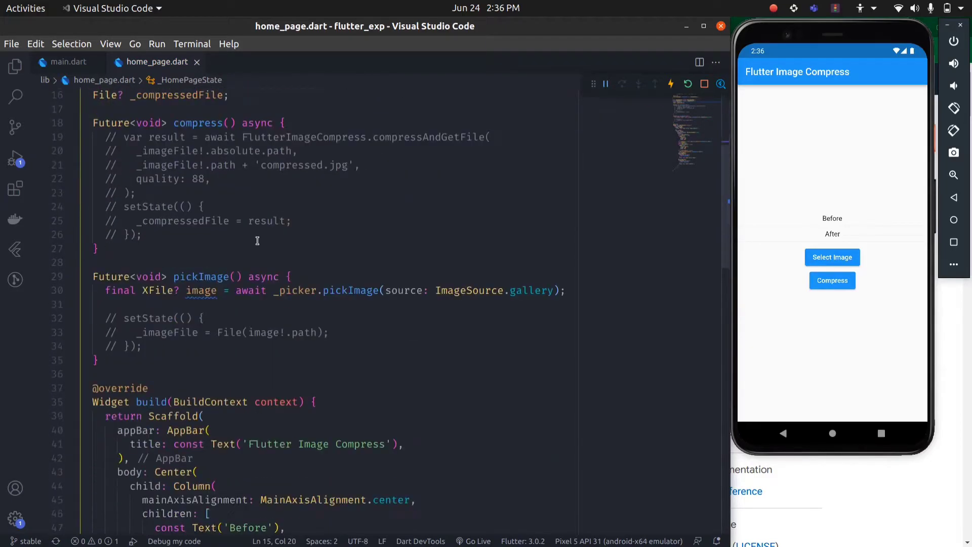
scroll(down, 3)
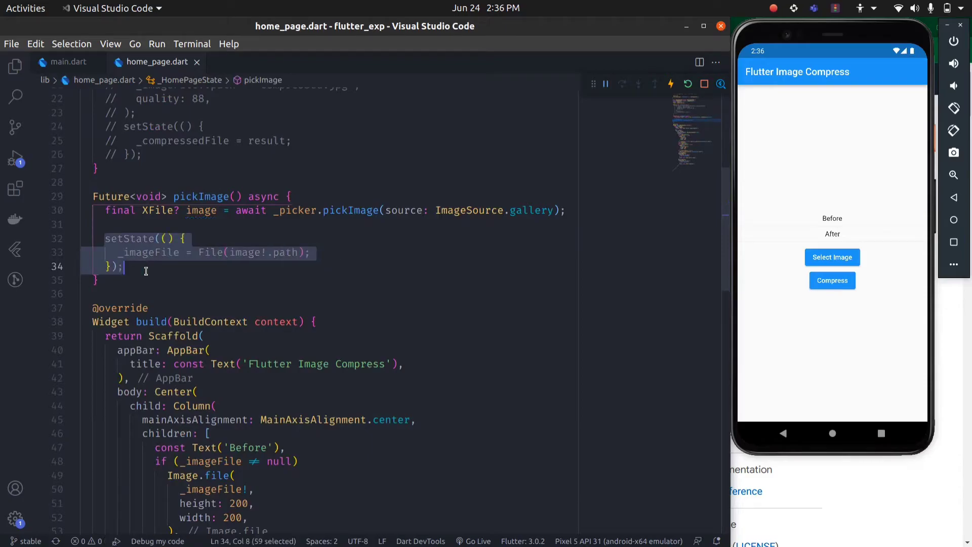
click(124, 266)
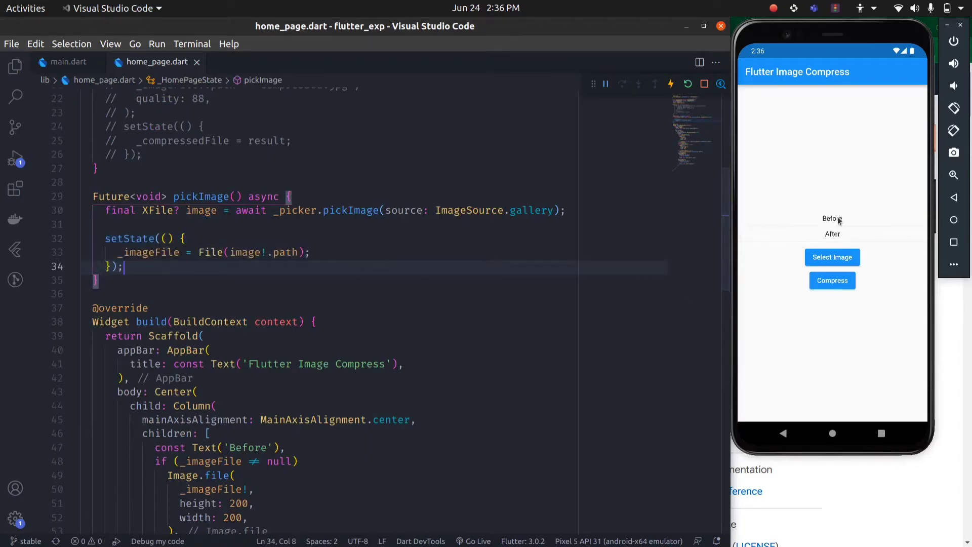
click(216, 224)
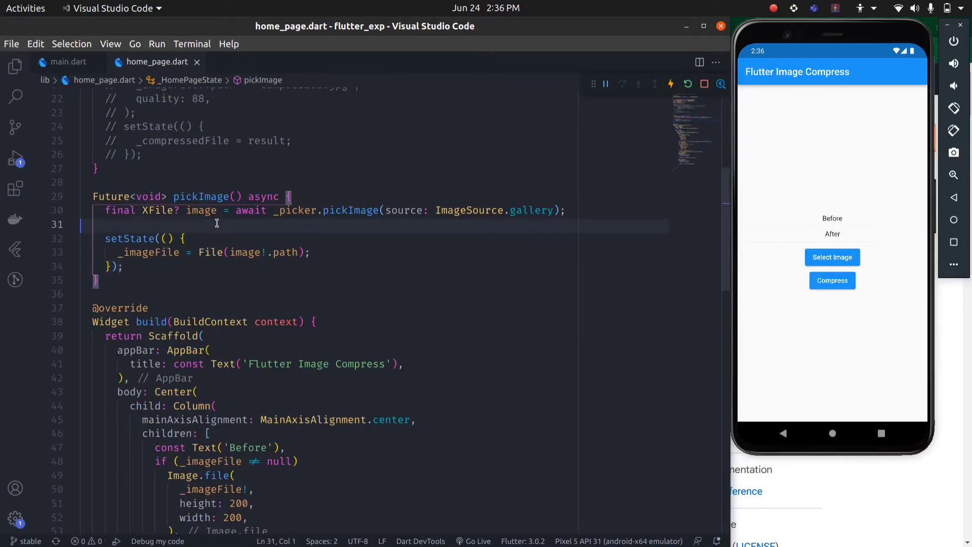
click(670, 84)
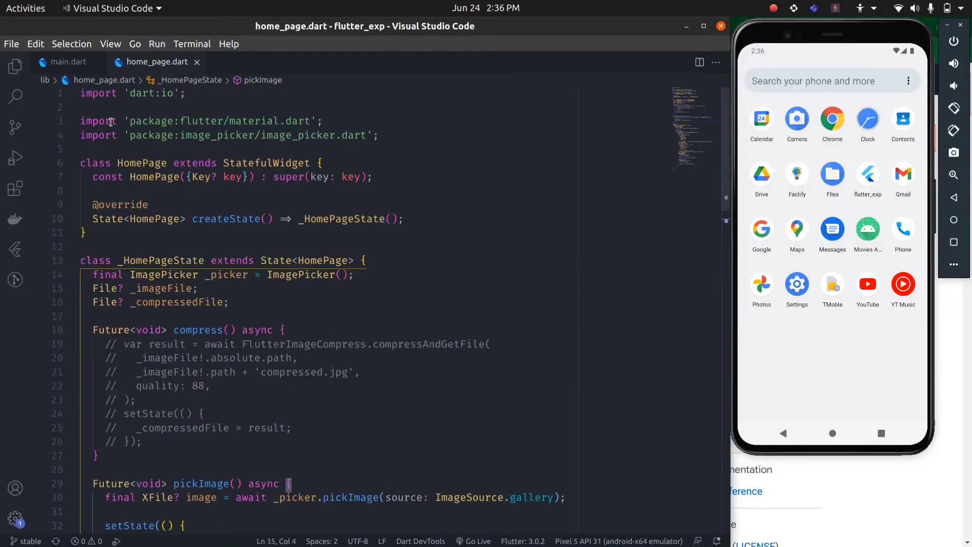
- Run the app from main.dart on the emulator and return to home_page.dart
click(66, 61)
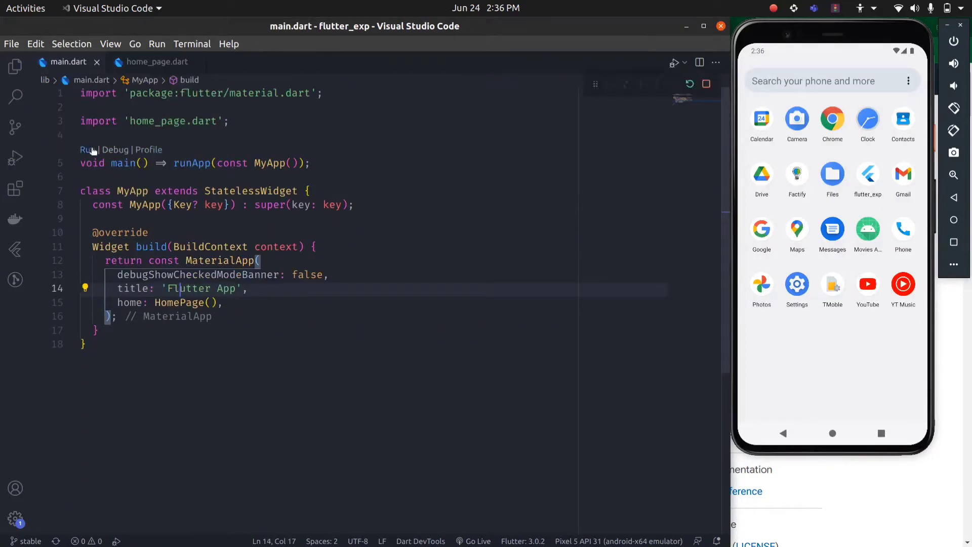
click(87, 150)
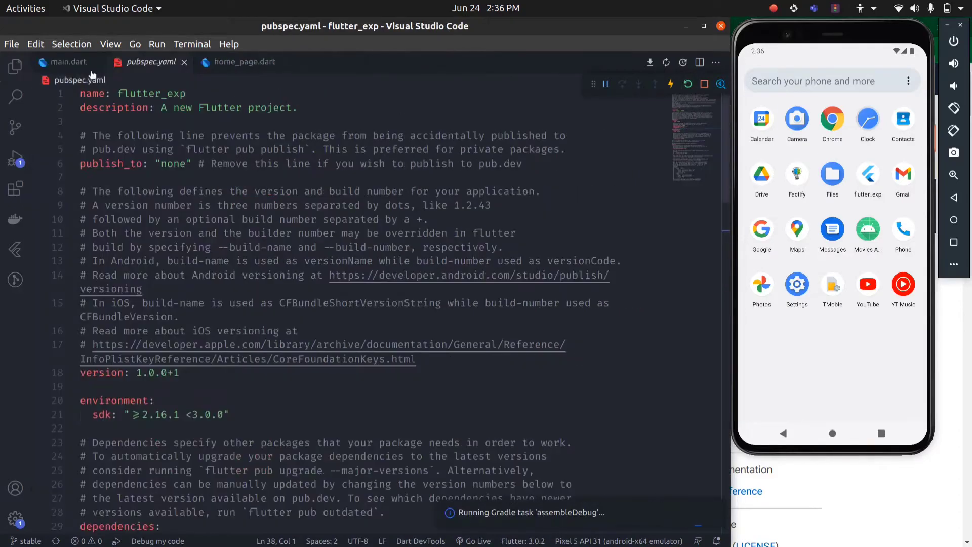
click(67, 62)
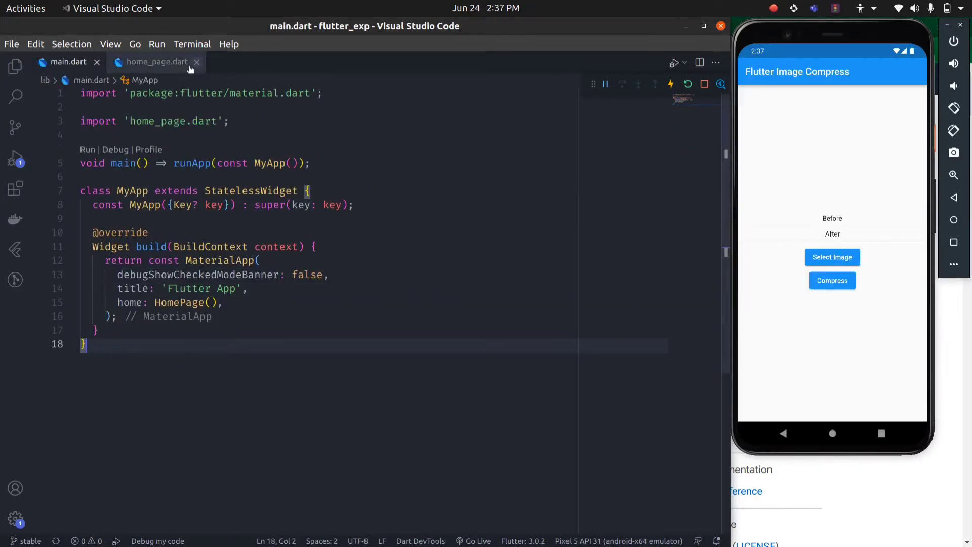
click(154, 61)
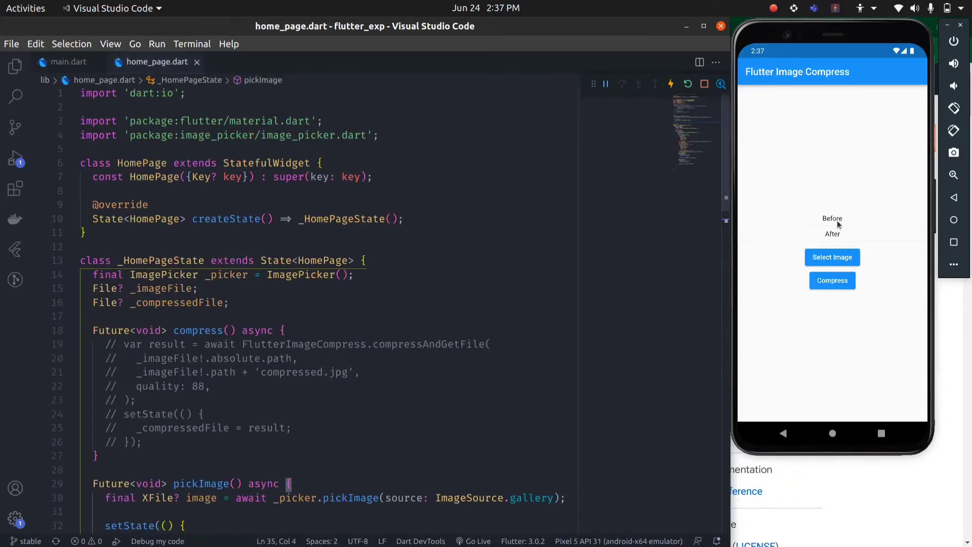
scroll(down, 3)
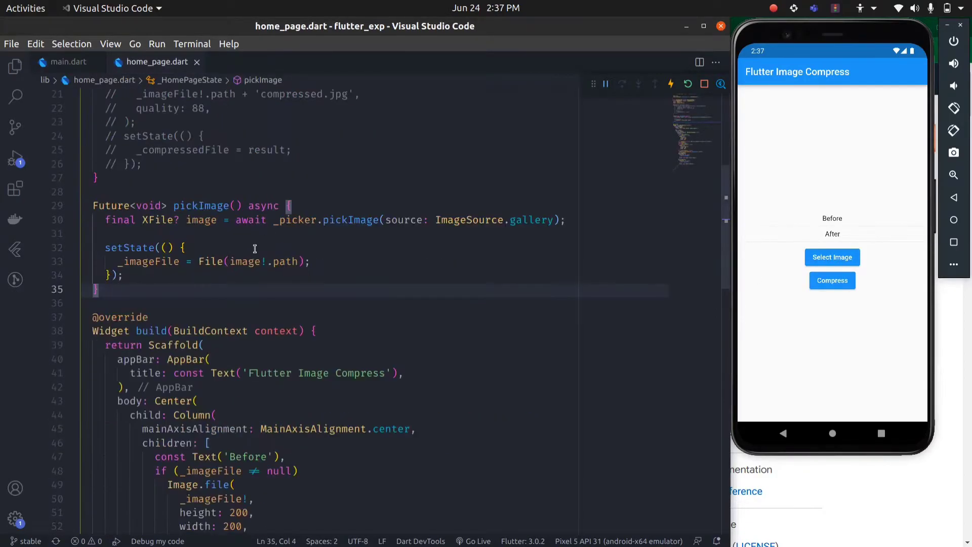
scroll(up, 3)
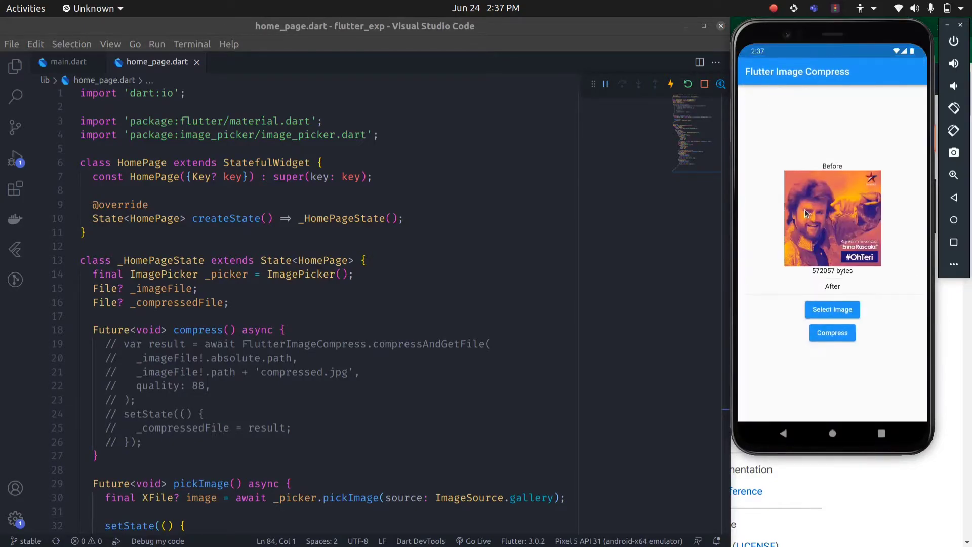
mouse_move(830, 220)
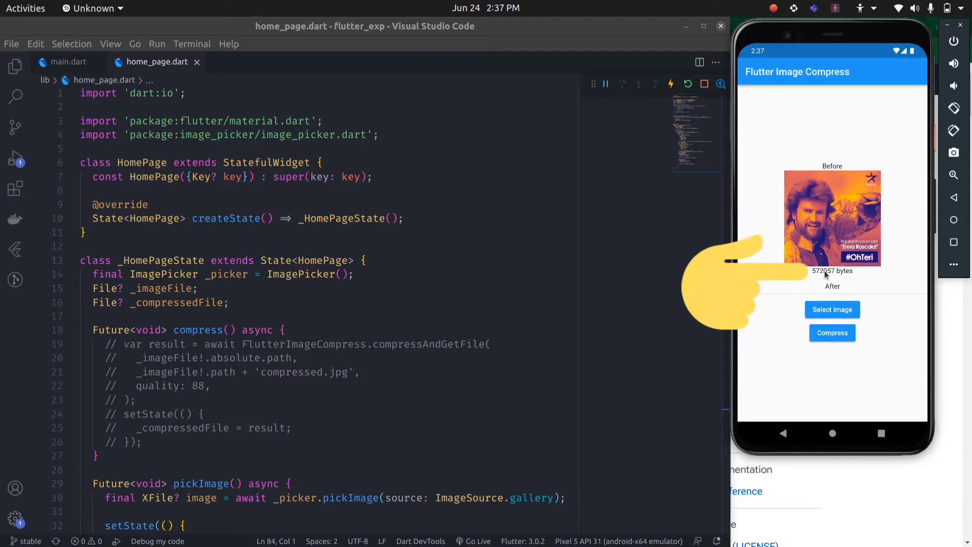
mouse_move(810, 280)
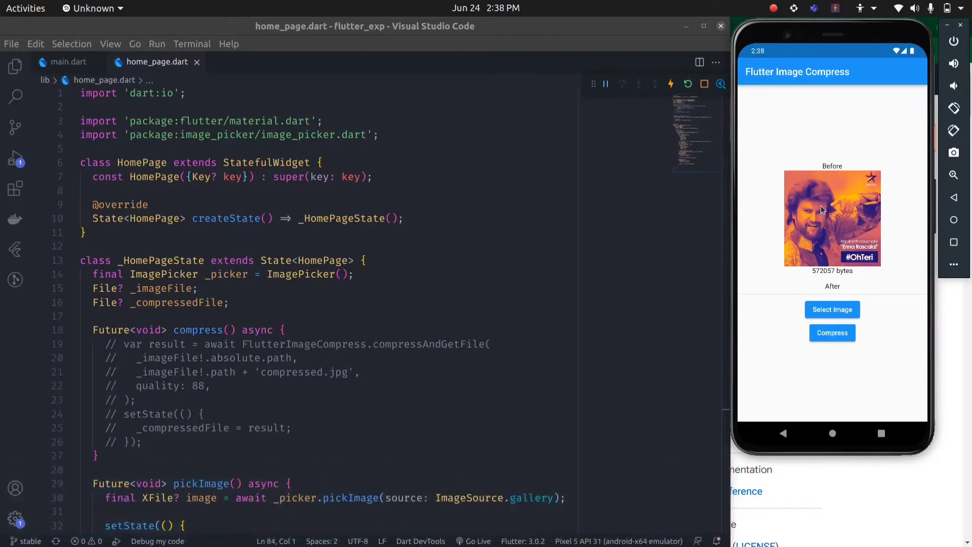
- Uncomment the compressAndGetFile call at quality 88 and the setState storing _compressedFile
scroll(down, 3)
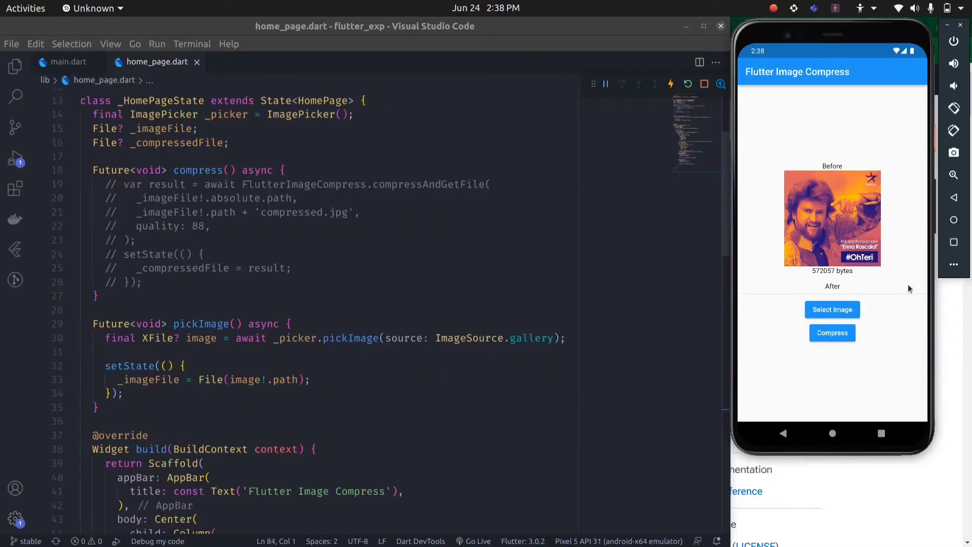
scroll(down, 3)
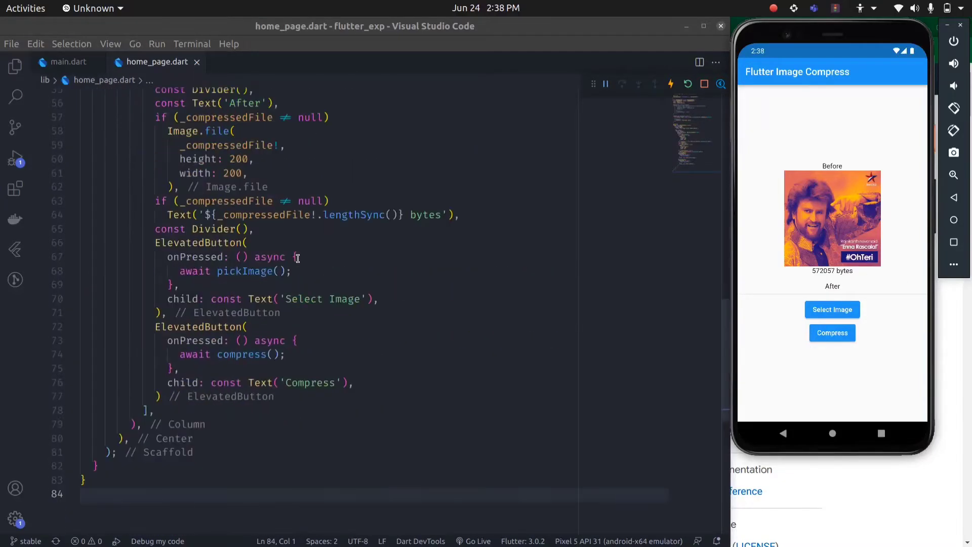
double_click(241, 354)
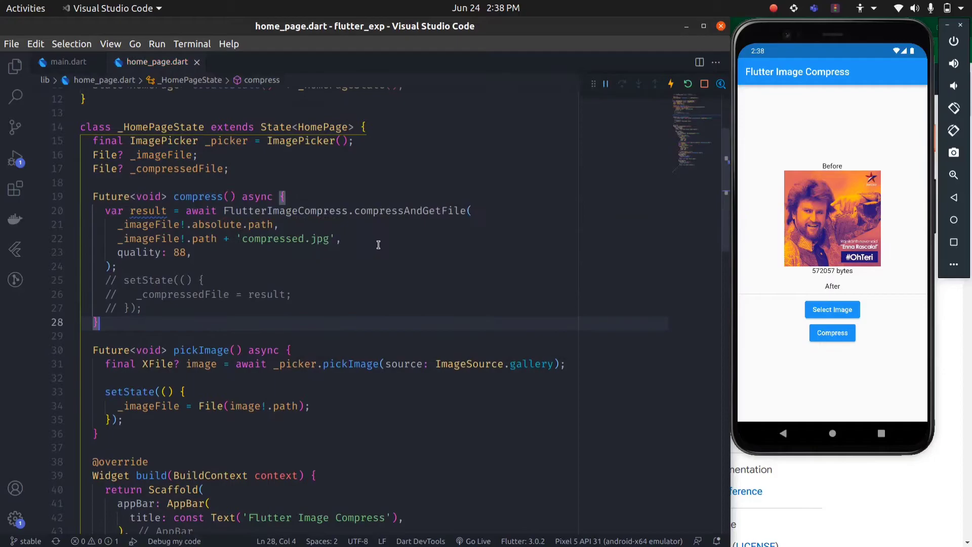
click(112, 266)
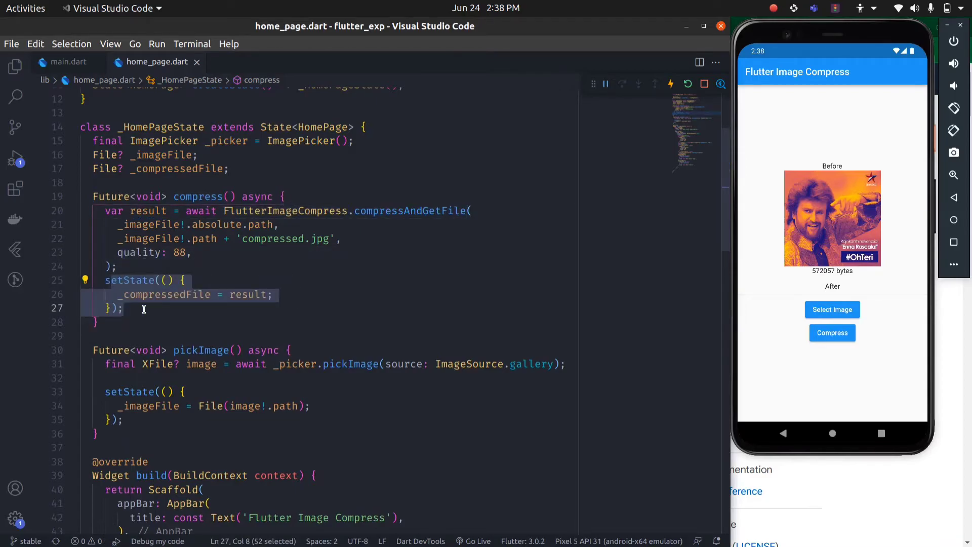
click(273, 294)
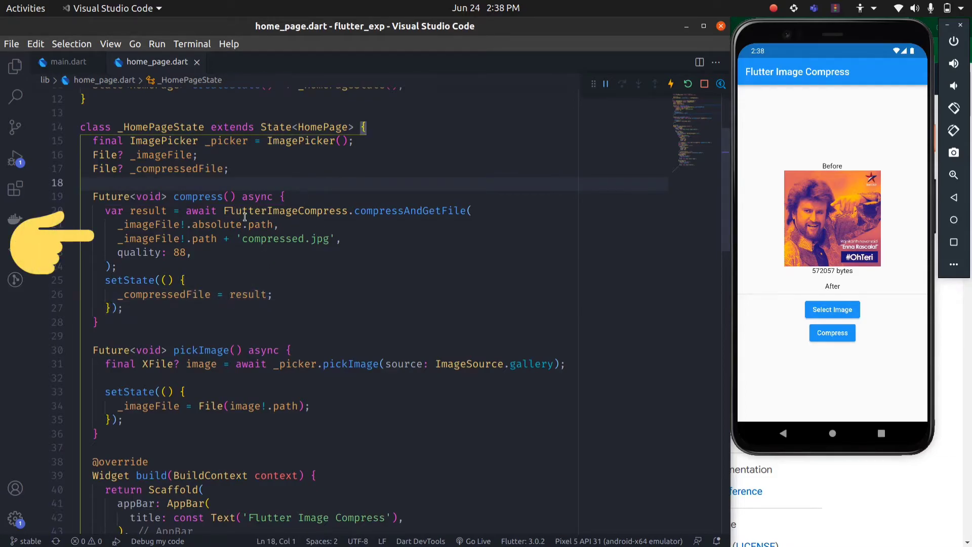
- Inspect the target path built from the _imageFile variable in compress()
click(247, 211)
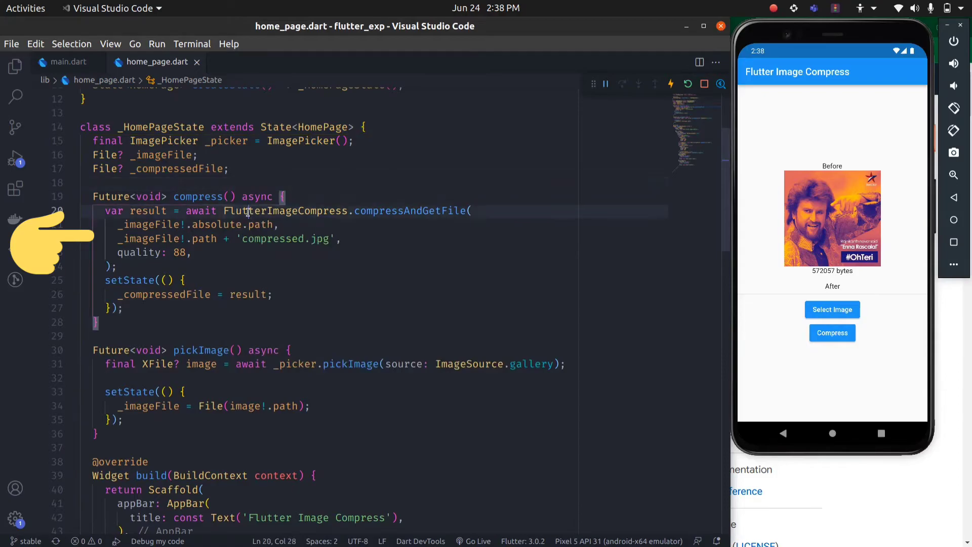
double_click(149, 239)
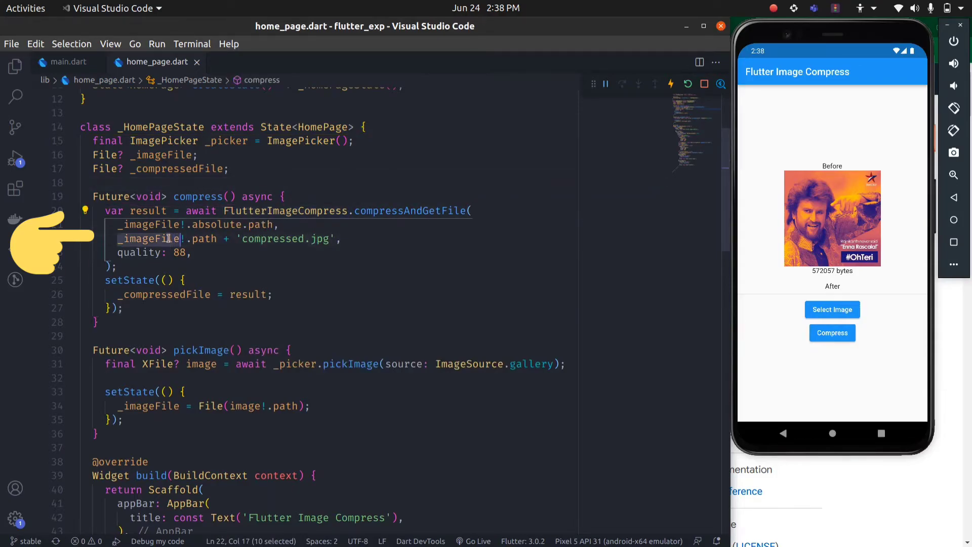
click(196, 239)
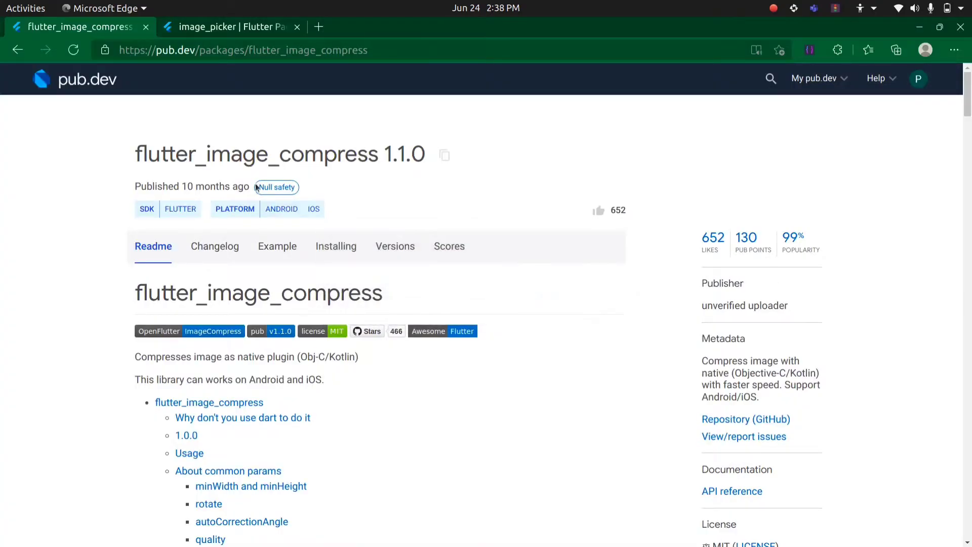
- Read the pub.dev 'Use as' examples, noting the Uint8List return types versus compressAndGetFile
scroll(down, 3)
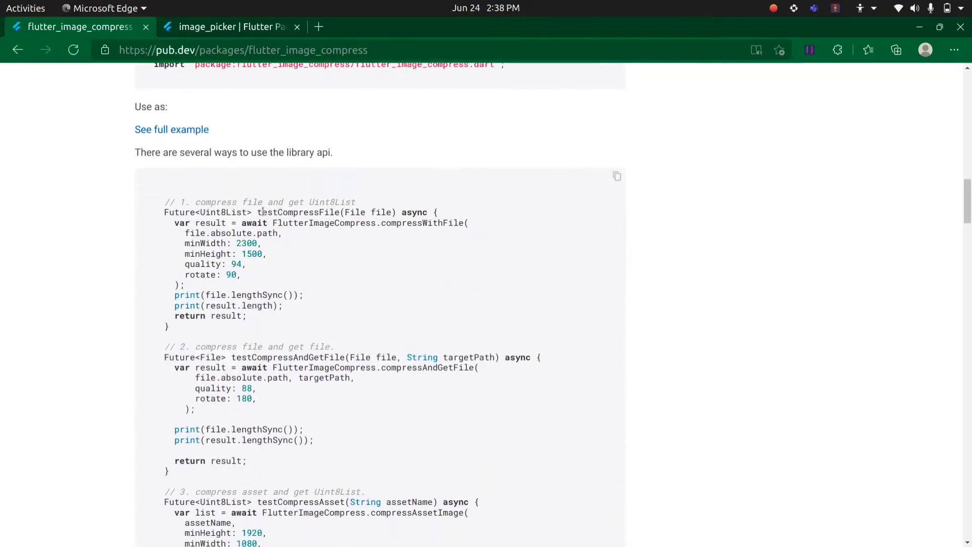
double_click(332, 201)
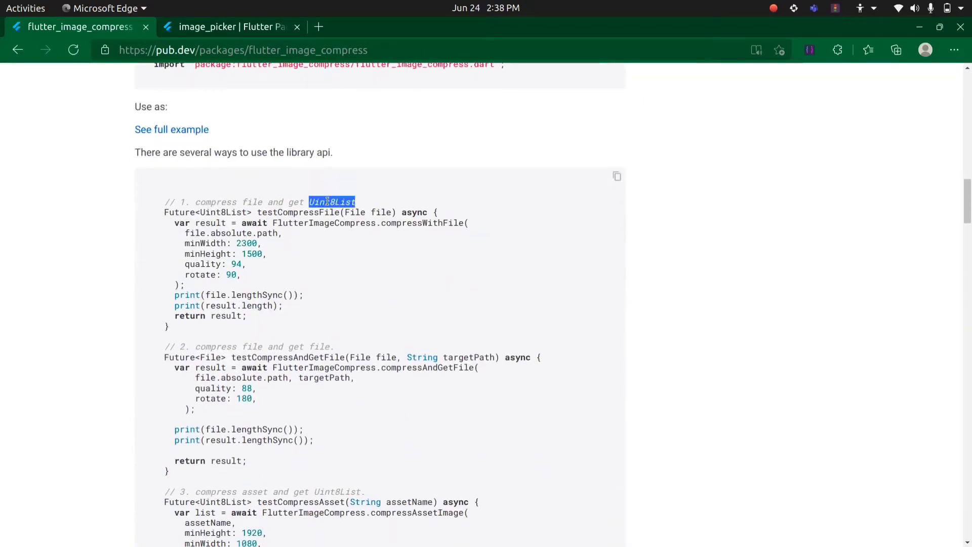
scroll(down, 3)
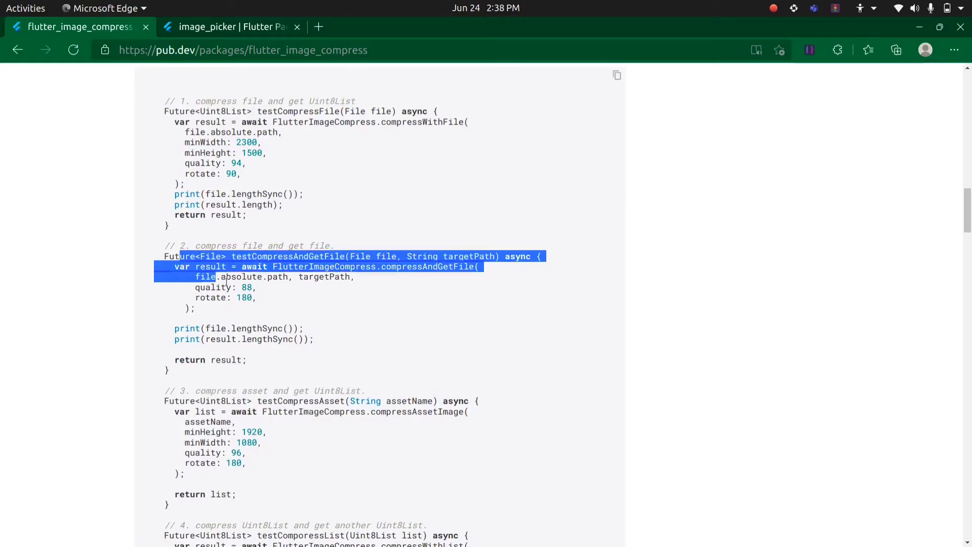
scroll(down, 3)
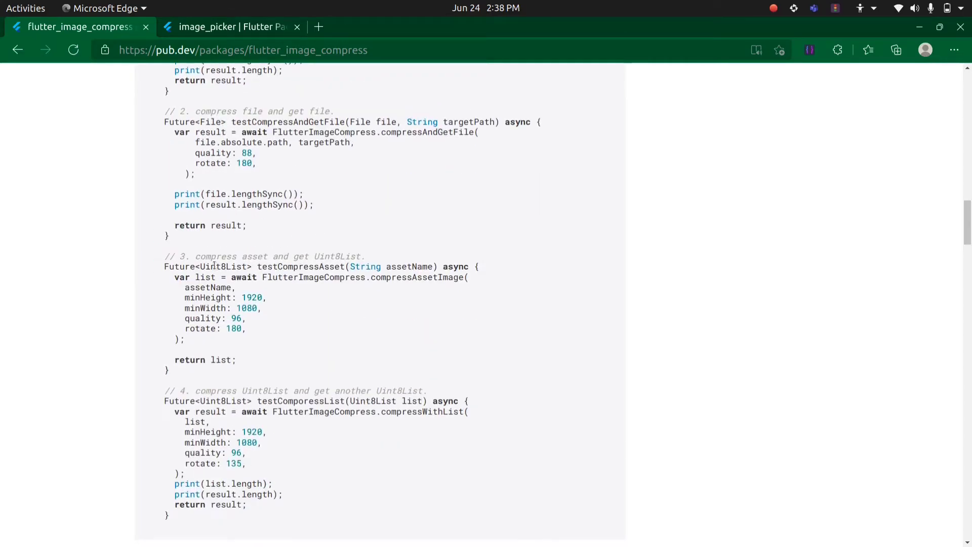
double_click(337, 256)
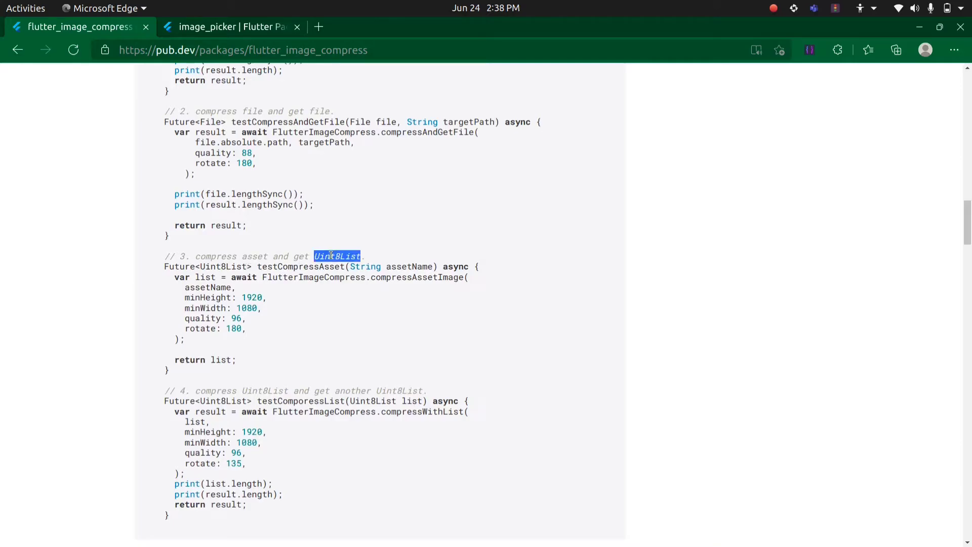
scroll(down, 3)
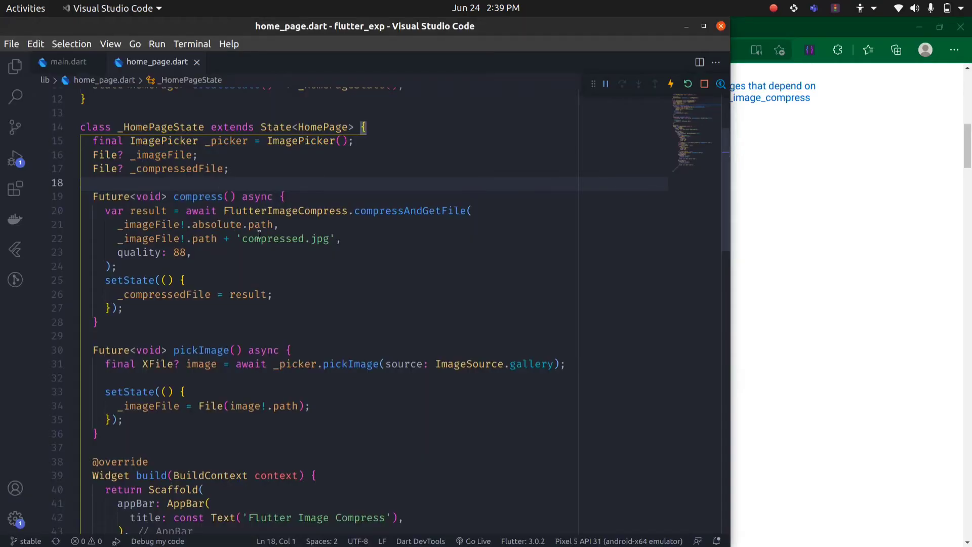
- Add the flutter_image_compress import, then select a gallery photo and compress it in the running app
click(114, 266)
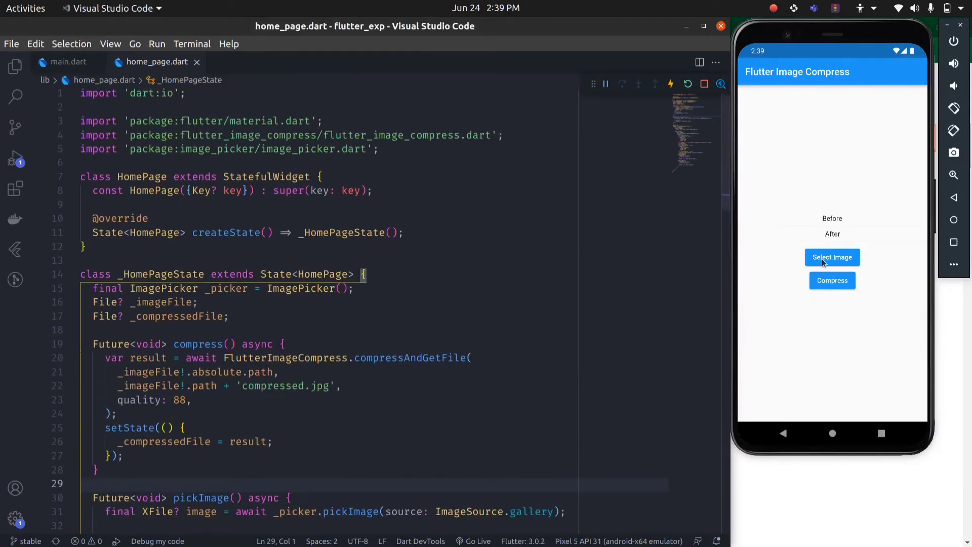
click(832, 258)
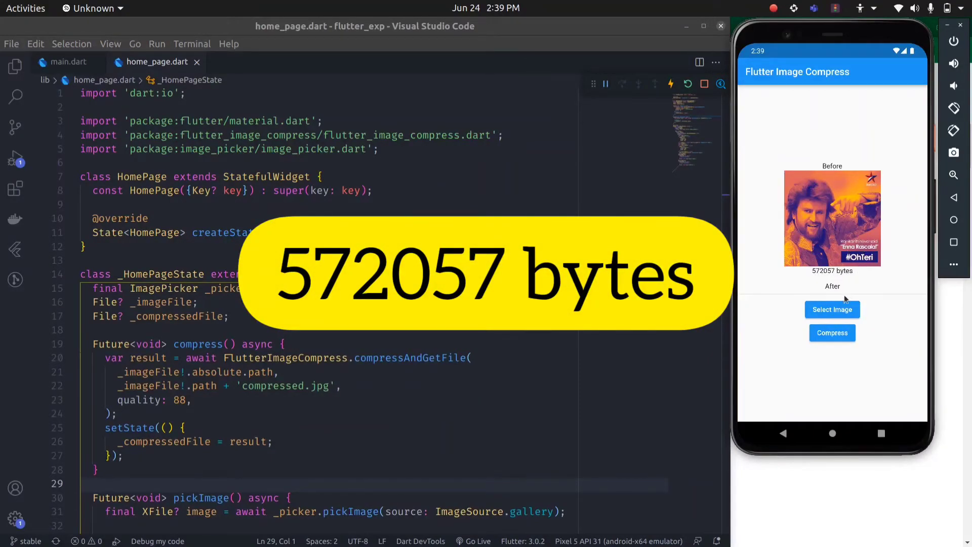
click(833, 333)
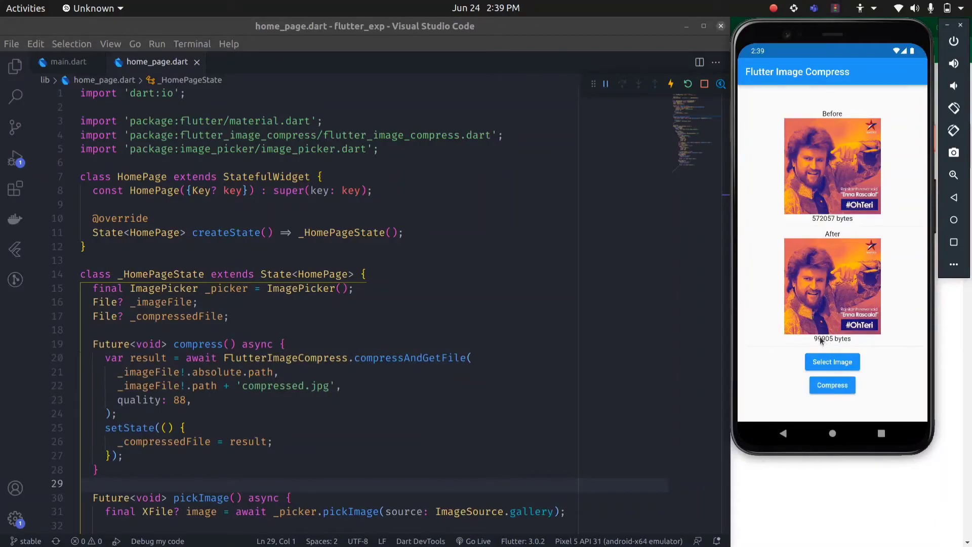
mouse_move(819, 299)
text(66)
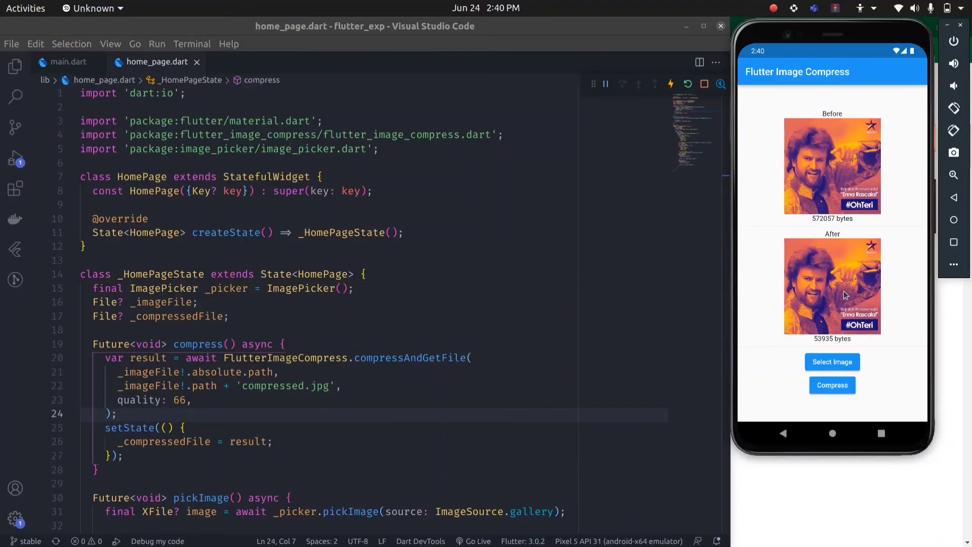
mouse_move(828, 201)
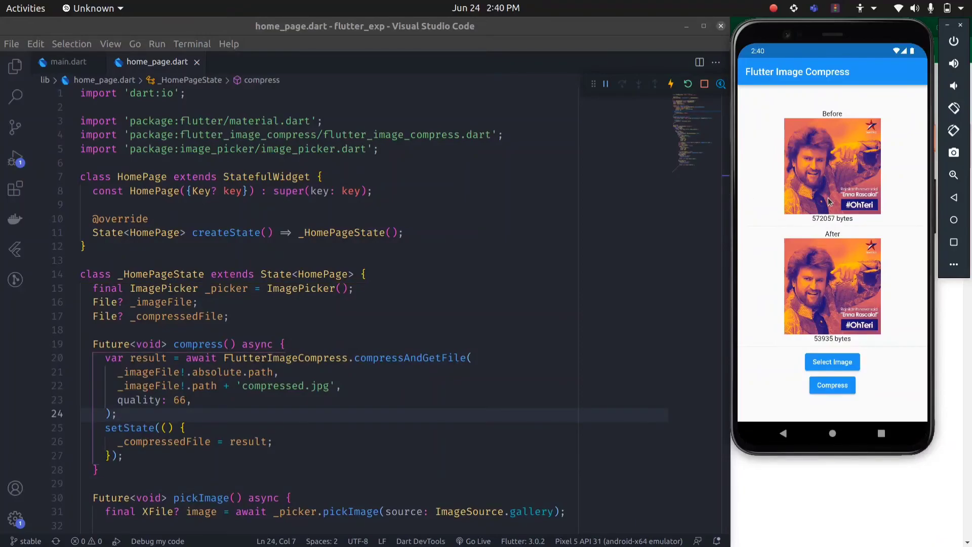
mouse_move(798, 296)
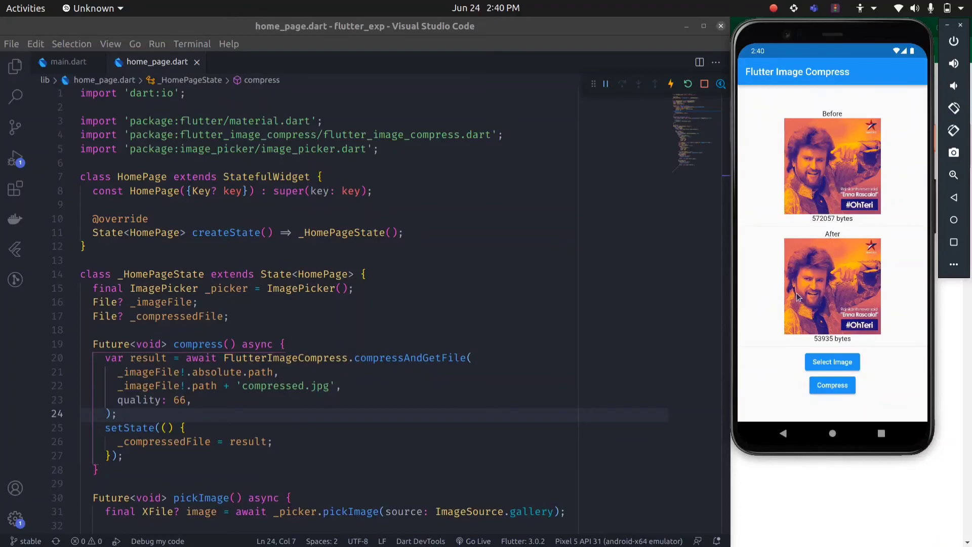
mouse_move(844, 343)
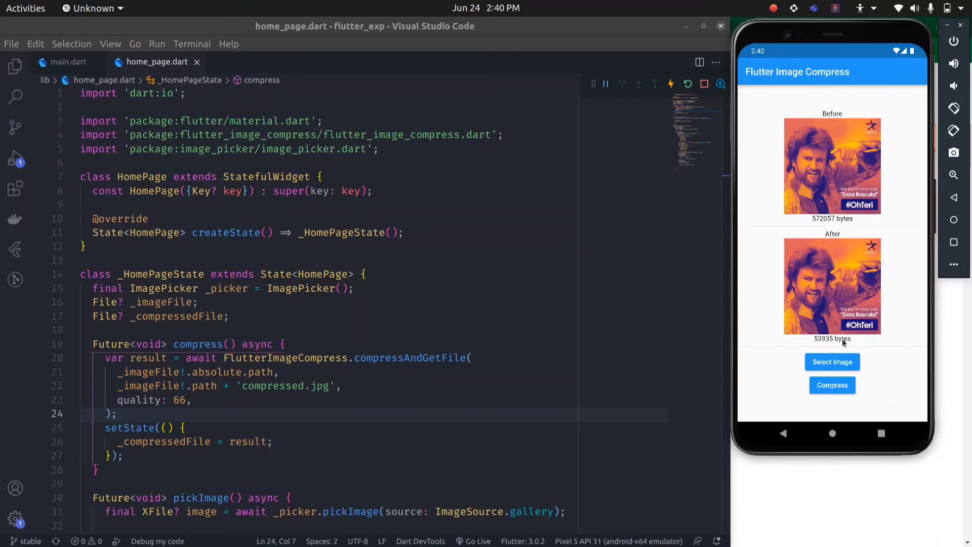
mouse_move(358, 244)
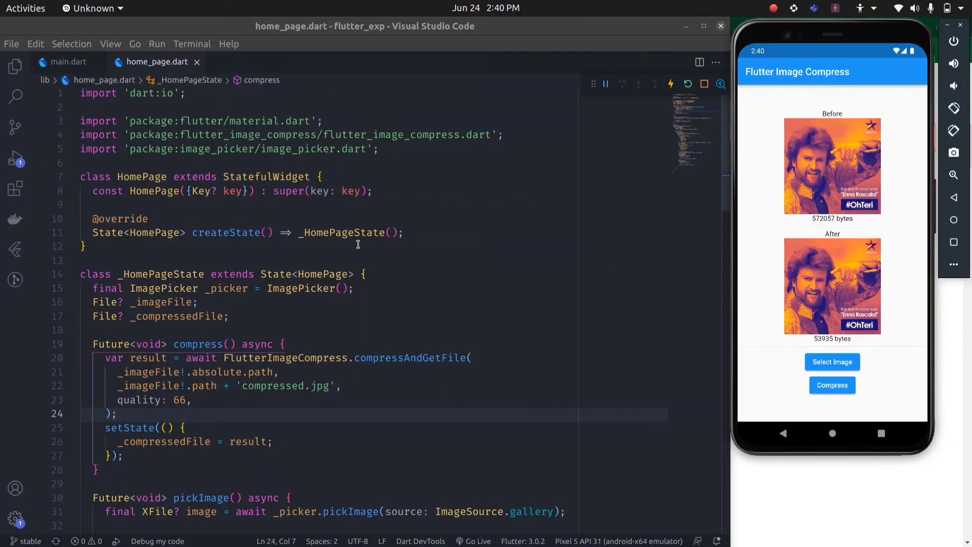